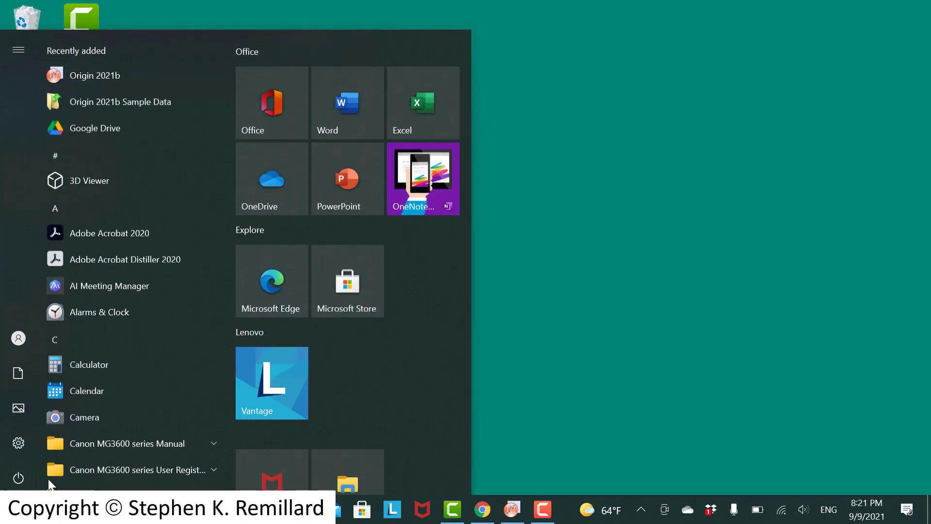
Launch Origin 2021b from the OriginLab Origin 2021b folder in the Start menu.
{"action": "scroll", "scroll_direction": "down", "scroll_amount": 3}
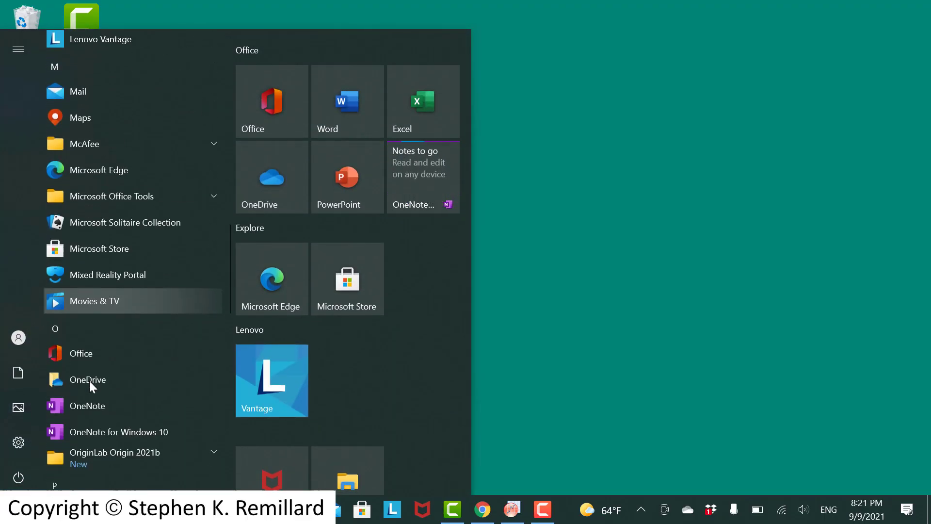
{"action": "left_click", "coordinate": [114, 453]}
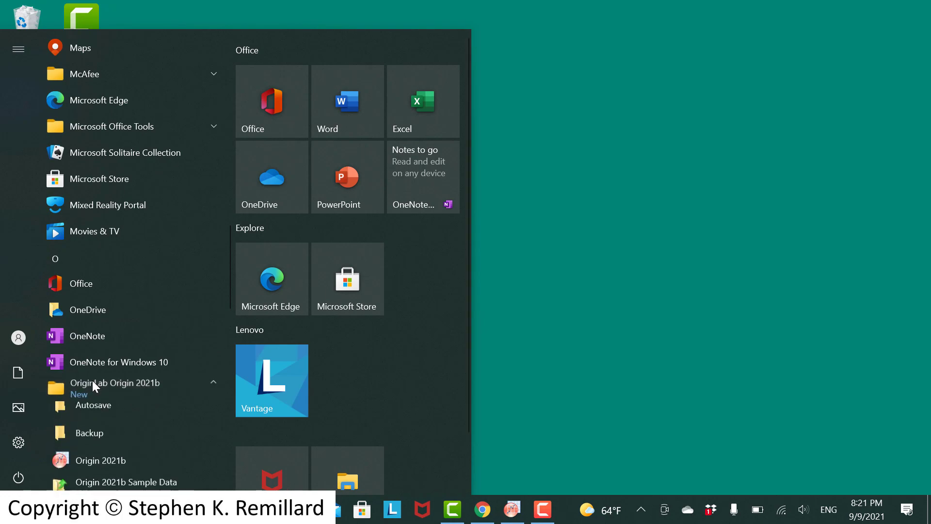
{"action": "scroll", "scroll_direction": "down", "scroll_amount": 3}
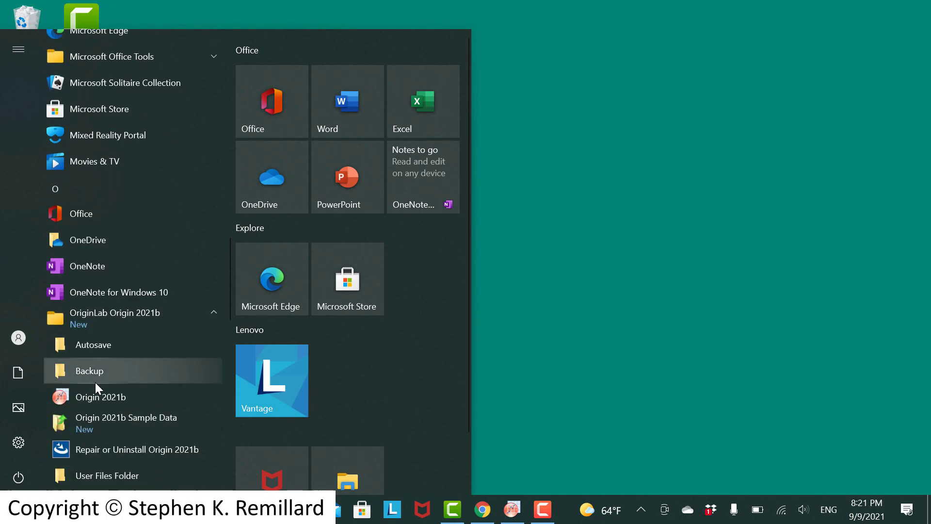
{"action": "left_click", "coordinate": [100, 397]}
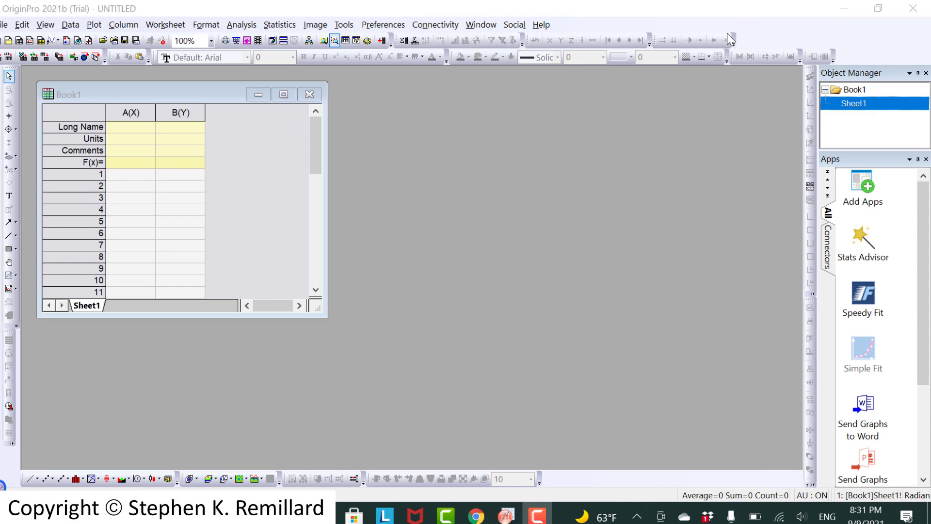
{"action": "mouse_move", "coordinate": [561, 178]}
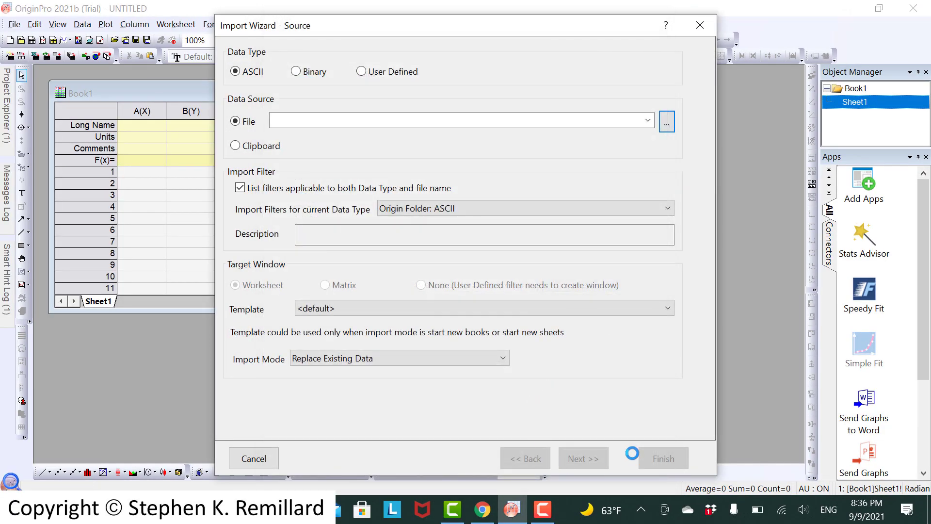
Finish importing the ASCII histogram file and select columns A and B.
{"action": "left_click", "coordinate": [663, 458]}
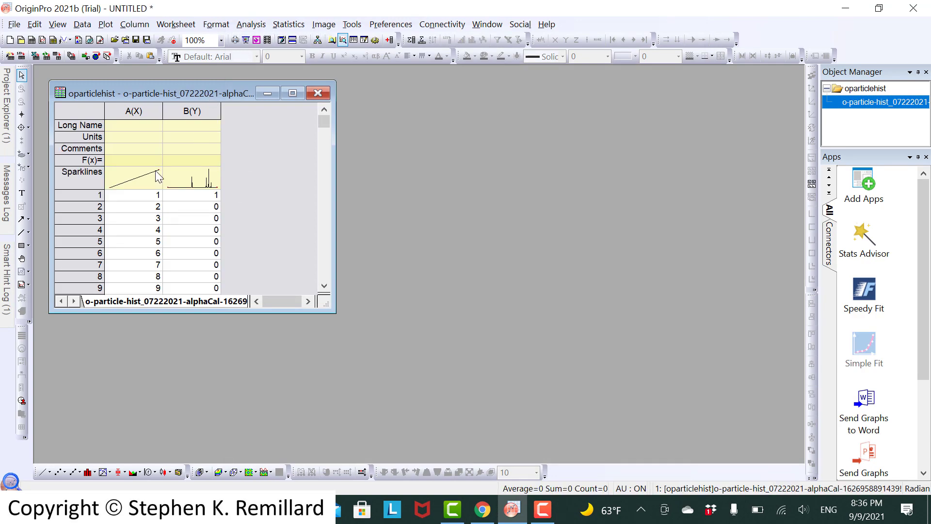
{"action": "left_click", "coordinate": [133, 110]}
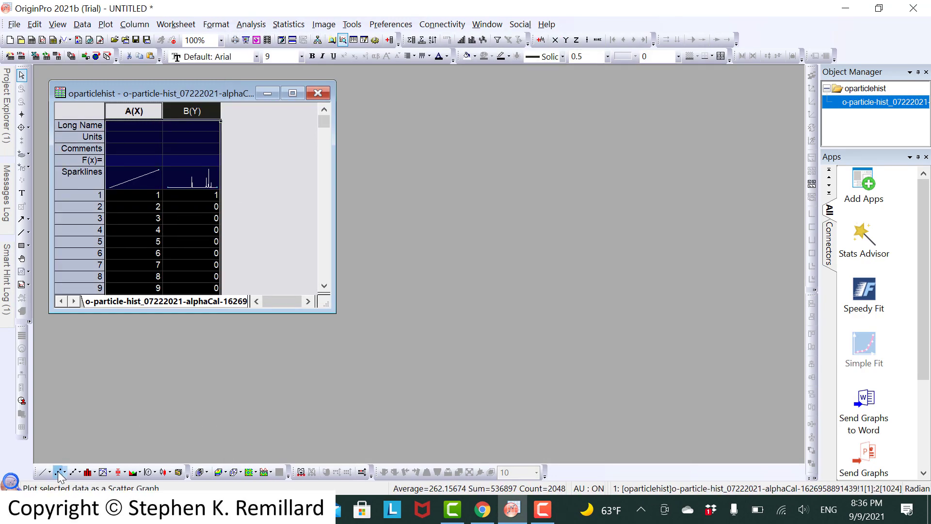
Plot counts B versus channel A as a scatter graph.
{"action": "left_click", "coordinate": [59, 472]}
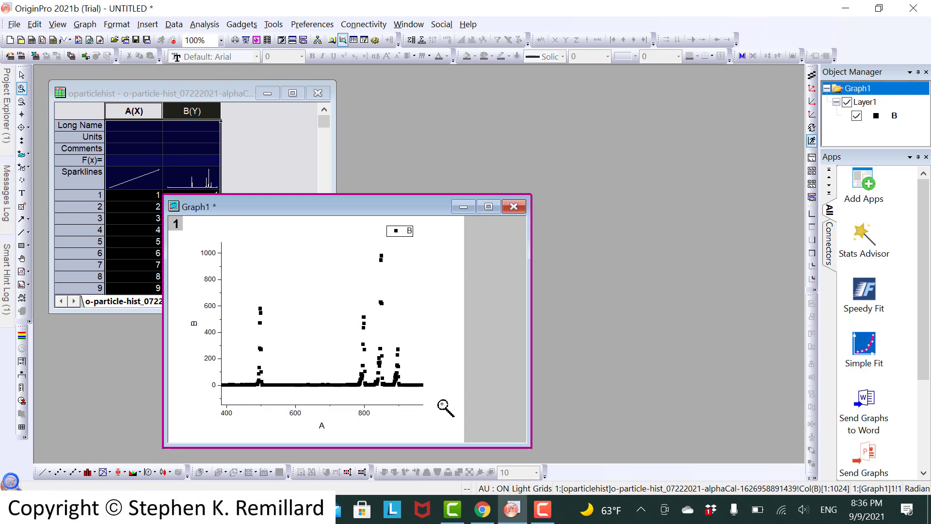
{"action": "mouse_move", "coordinate": [228, 231]}
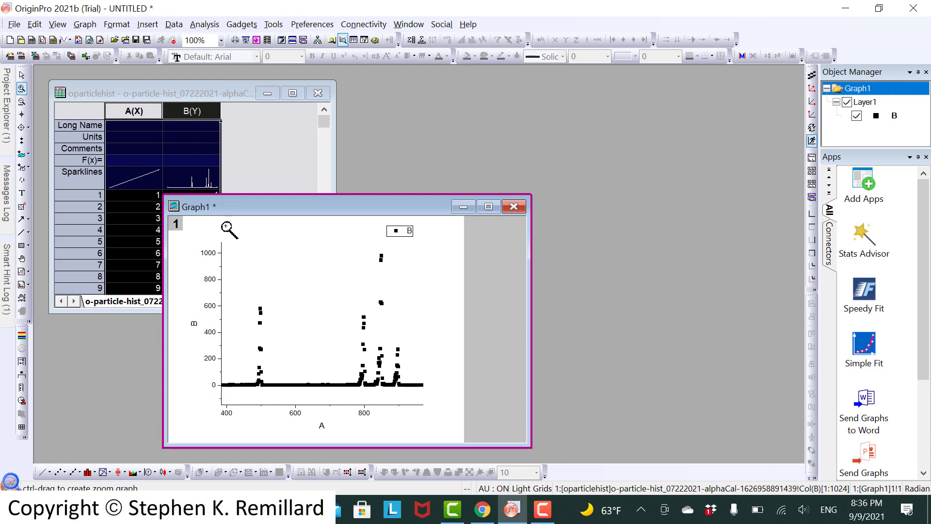
{"action": "mouse_move", "coordinate": [358, 174]}
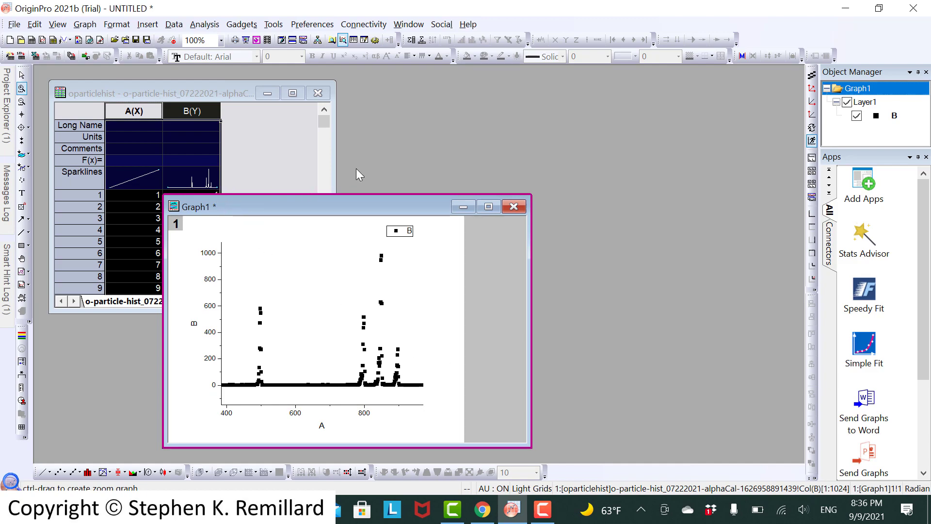
{"action": "mouse_move", "coordinate": [380, 189]}
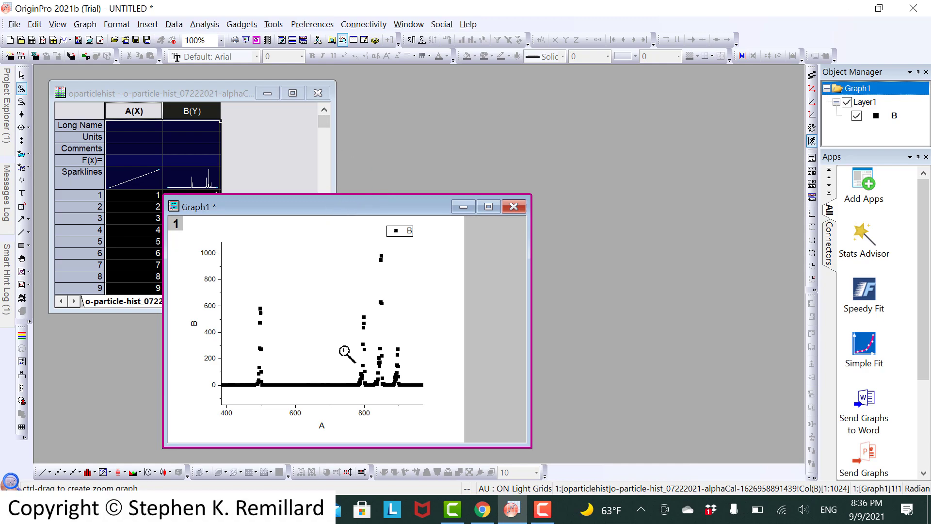
{"action": "mouse_move", "coordinate": [380, 303]}
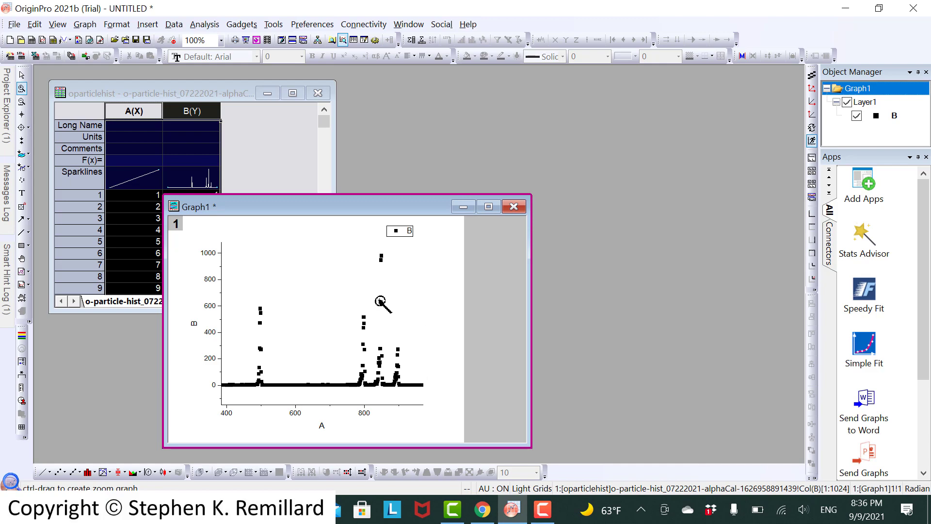
{"action": "mouse_move", "coordinate": [359, 325]}
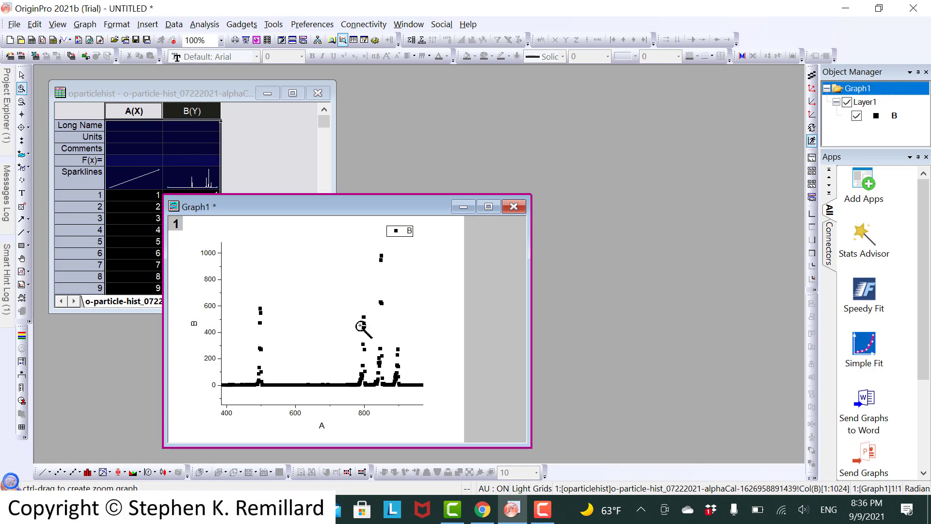
{"action": "mouse_move", "coordinate": [21, 76]}
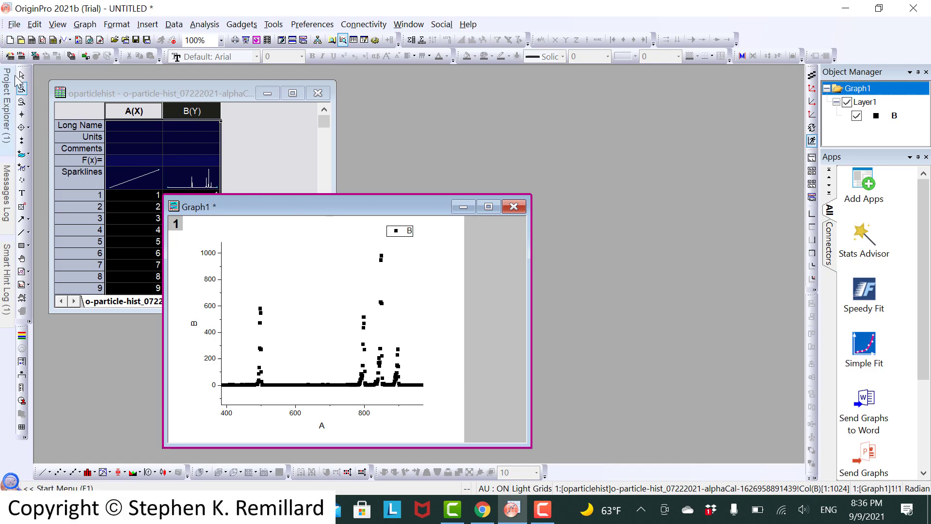
{"action": "mouse_move", "coordinate": [571, 92]}
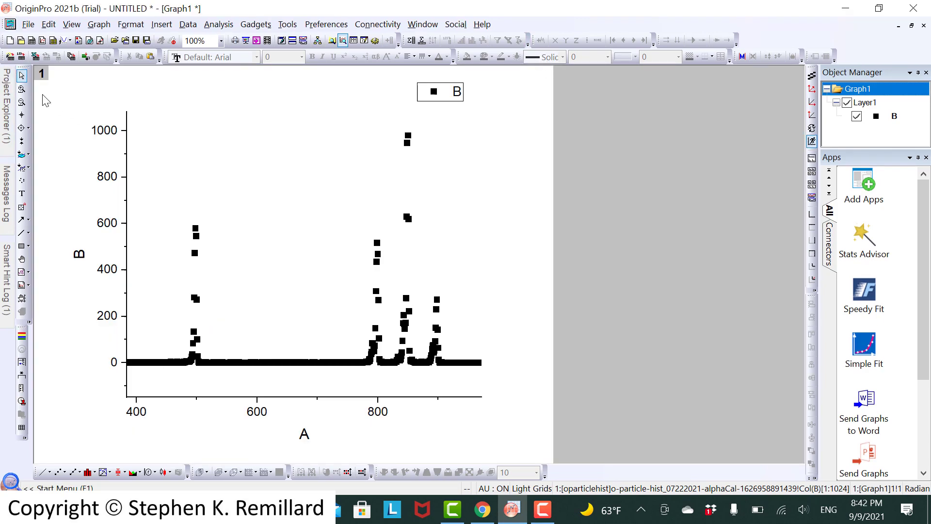
{"action": "mouse_move", "coordinate": [22, 90]}
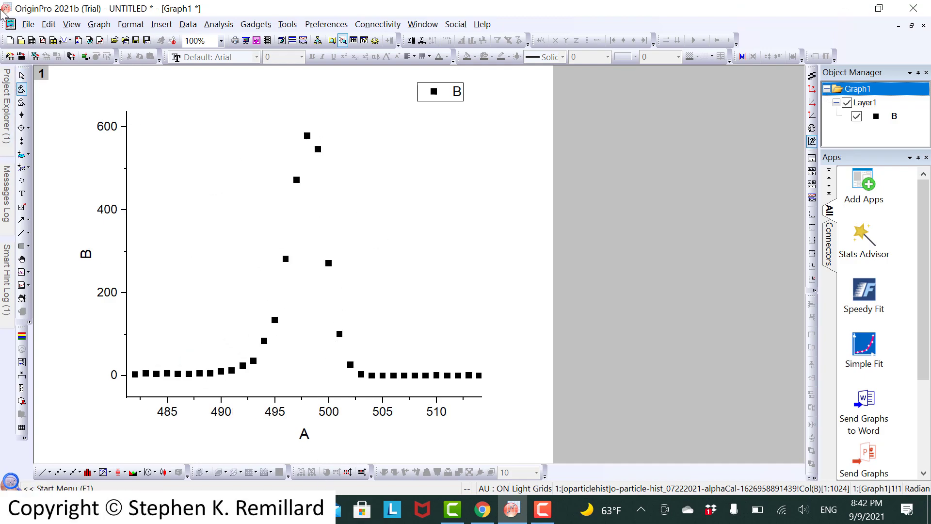
{"action": "mouse_move", "coordinate": [143, 31]}
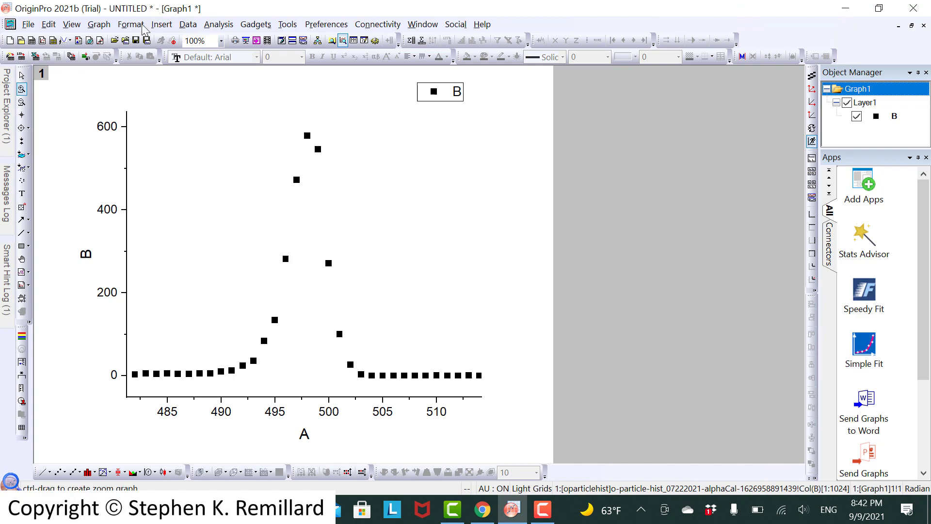
{"action": "mouse_move", "coordinate": [218, 24]}
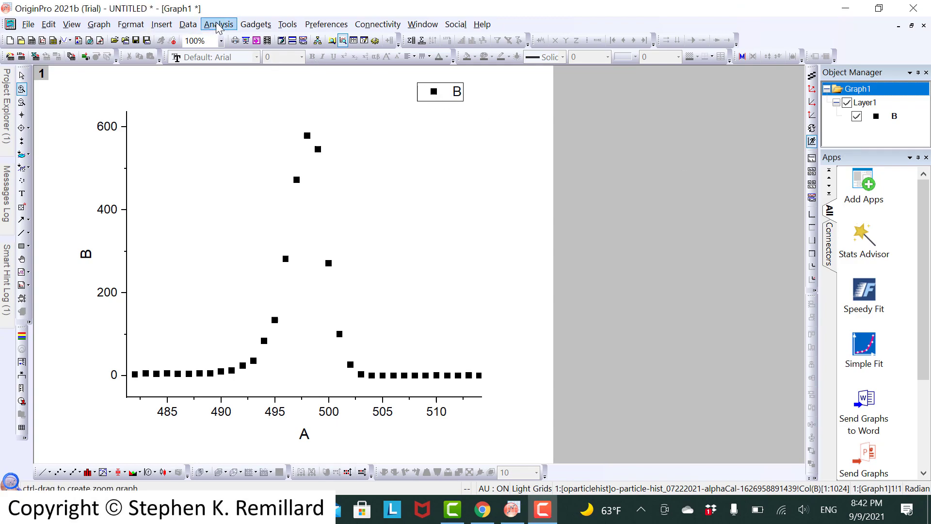
Run a Multiple Peak Fit on the picked peak near channel 498.
{"action": "left_click", "coordinate": [218, 24]}
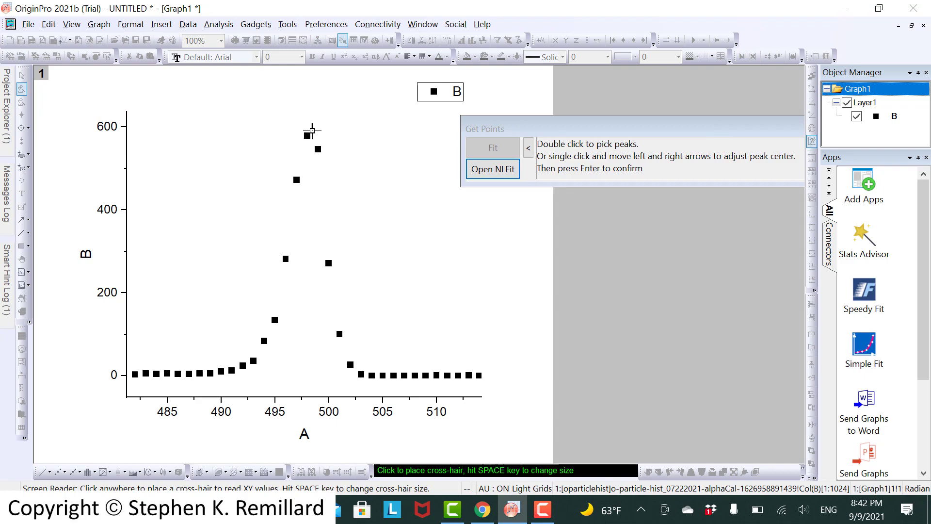
{"action": "double_click", "coordinate": [311, 135]}
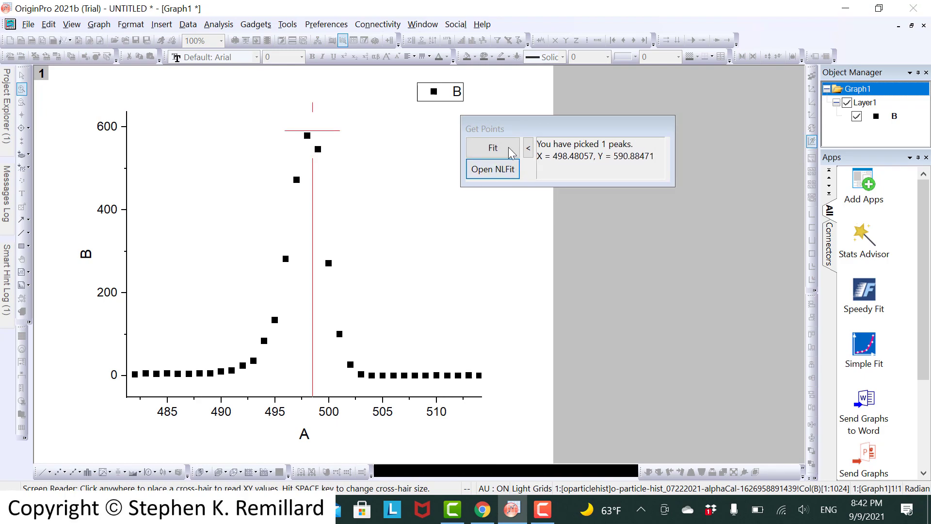
{"action": "left_click", "coordinate": [493, 147]}
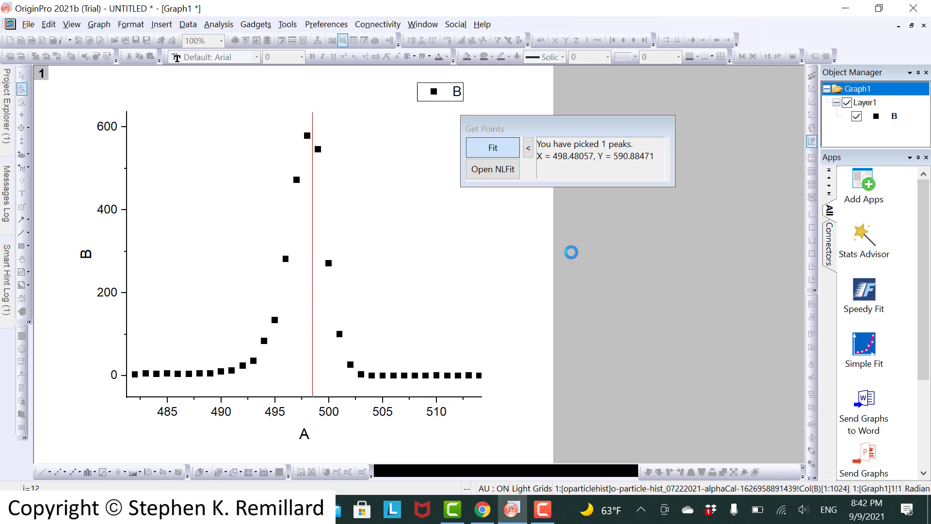
{"action": "left_click", "coordinate": [492, 148]}
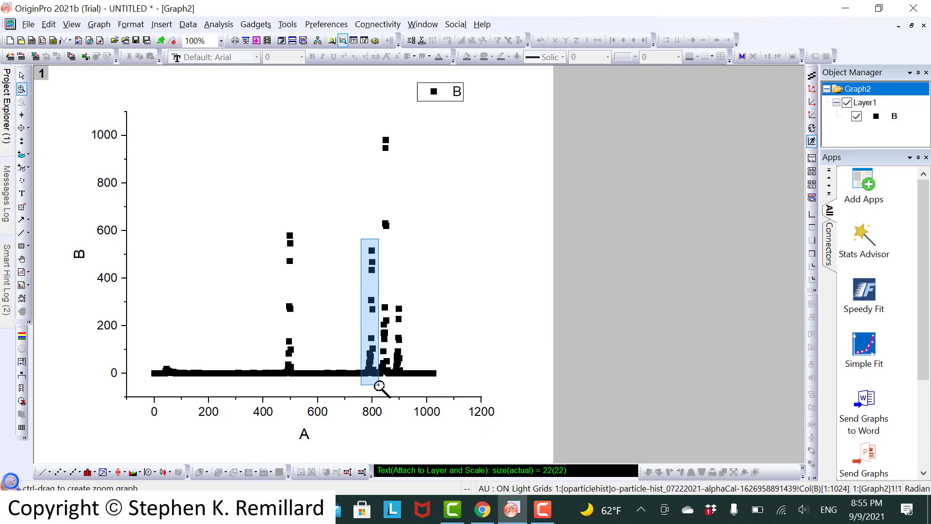
Fit the Graph2 peaks near channels 792 and 799 using the last-used multiple peak fit.
{"action": "left_click", "coordinate": [218, 24]}
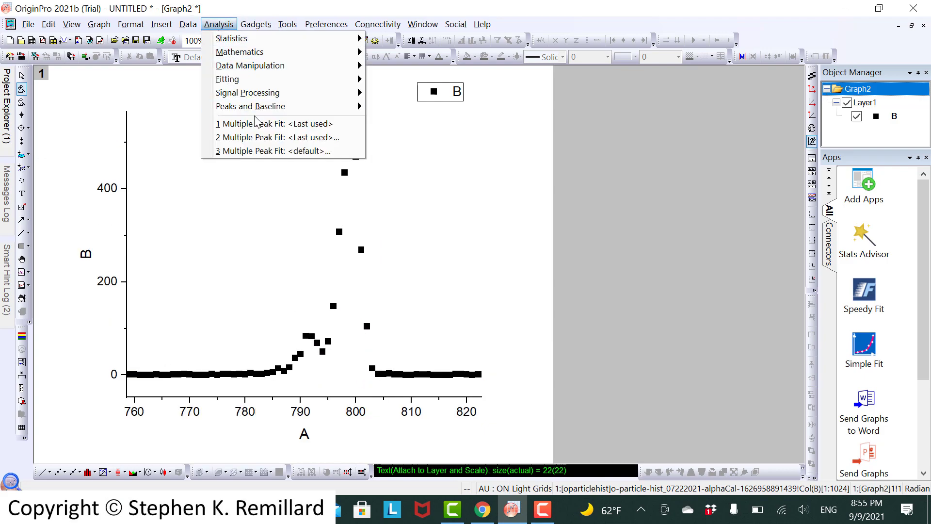
{"action": "left_click", "coordinate": [563, 128]}
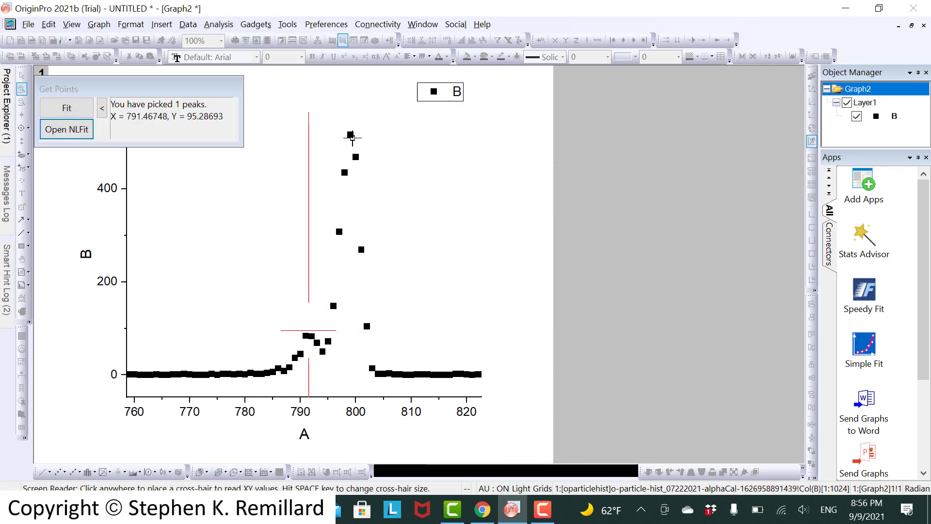
{"action": "left_click", "coordinate": [352, 133]}
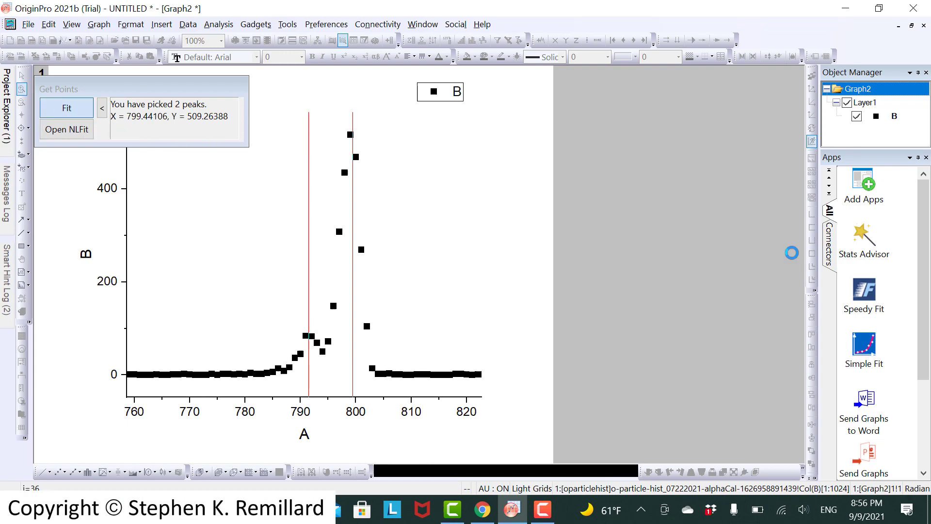
{"action": "left_click", "coordinate": [66, 109]}
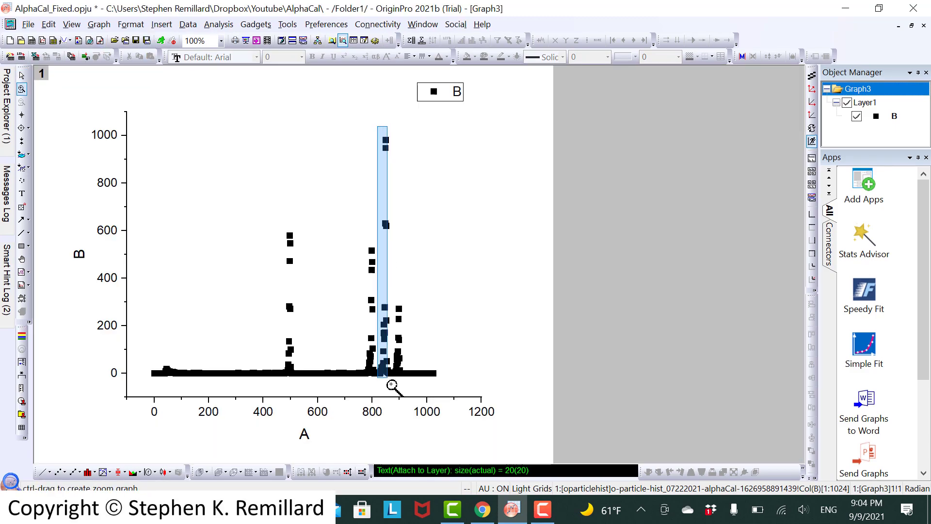
Fit two Gaussians to the Graph3 peaks near channels 843.4 and 849.5.
{"action": "left_click", "coordinate": [218, 24]}
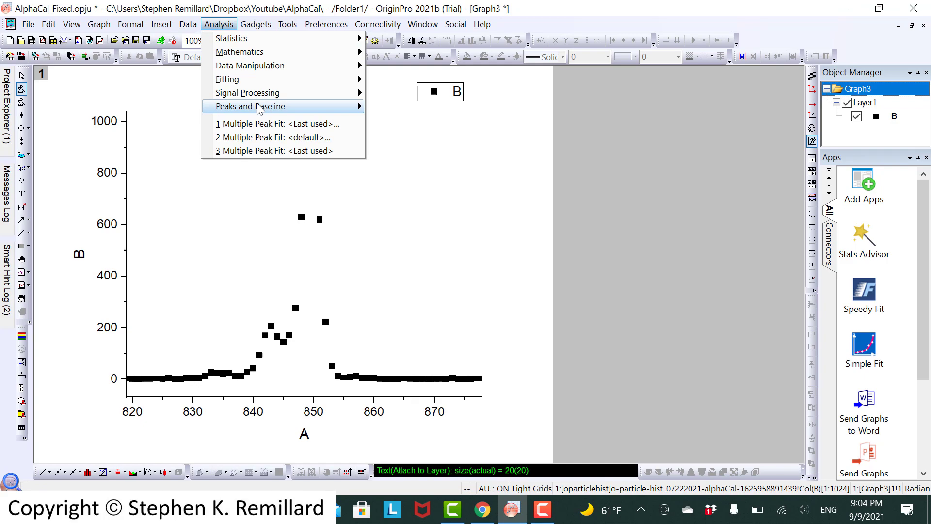
{"action": "left_click", "coordinate": [487, 185]}
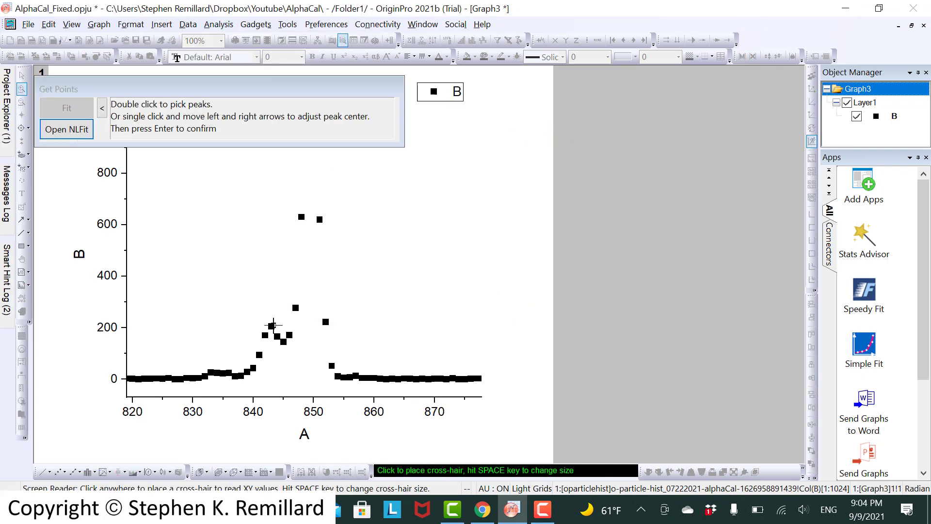
{"action": "double_click", "coordinate": [315, 124]}
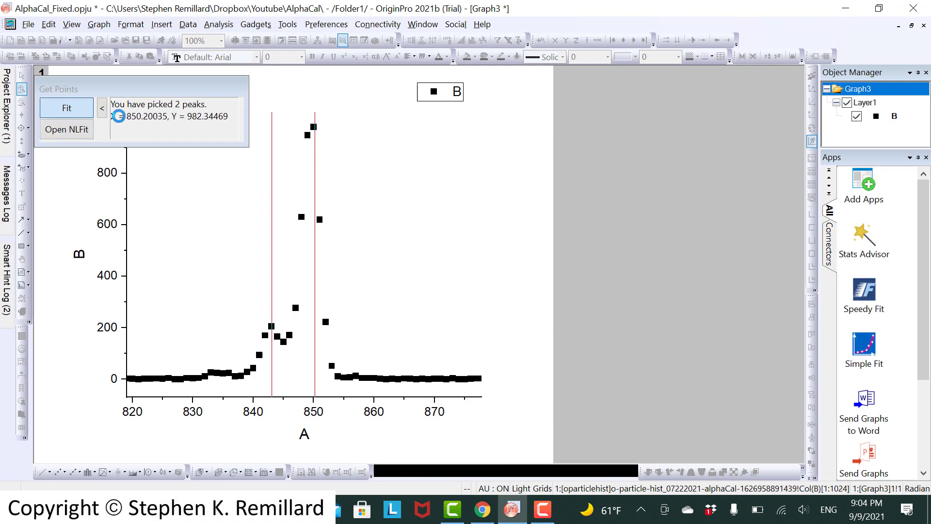
{"action": "left_click", "coordinate": [66, 109]}
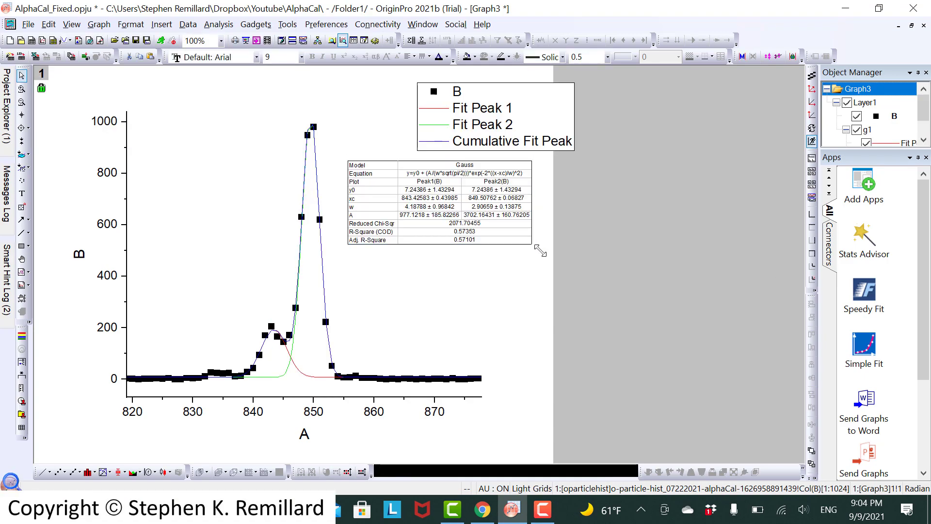
{"action": "left_click", "coordinate": [439, 214]}
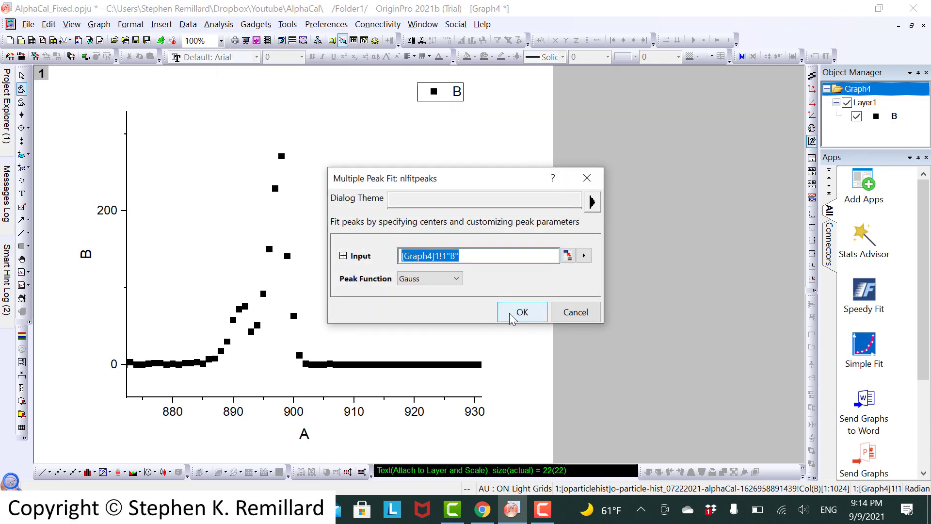
Fit Gauss peaks to the Graph4 peaks near channels 891.5 and 897.4.
{"action": "left_click", "coordinate": [521, 312]}
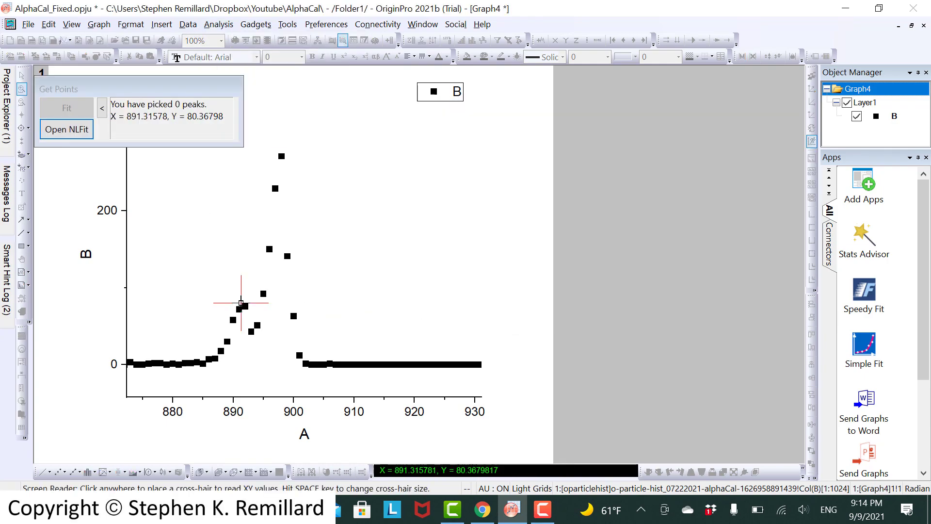
{"action": "left_click", "coordinate": [280, 157]}
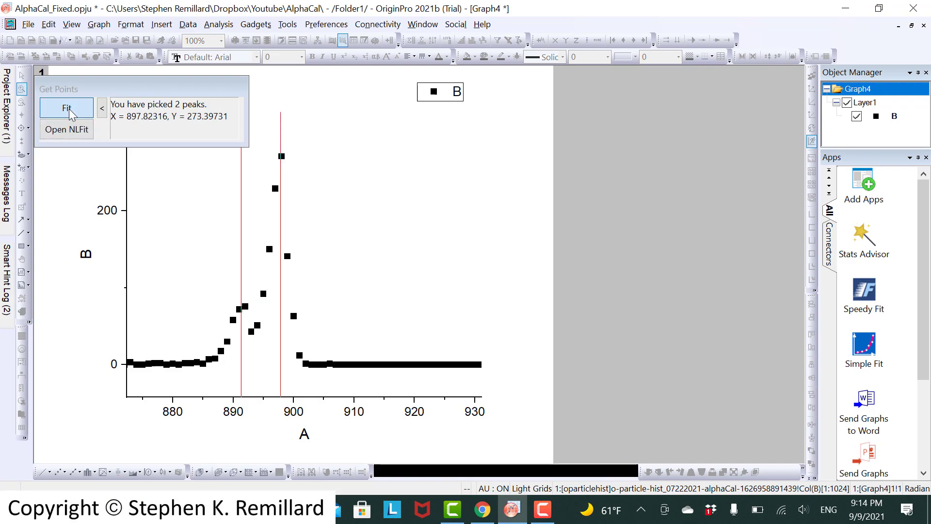
{"action": "left_click", "coordinate": [66, 108]}
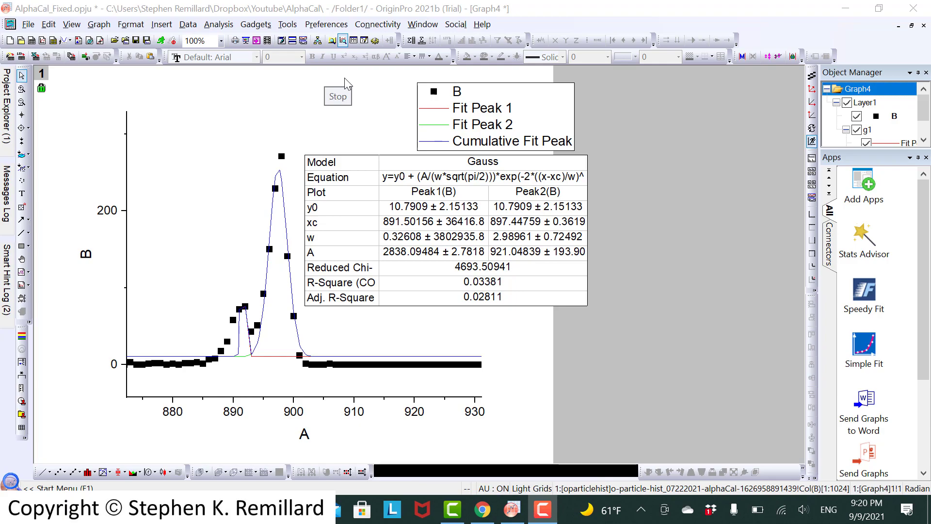
{"action": "left_click", "coordinate": [338, 96]}
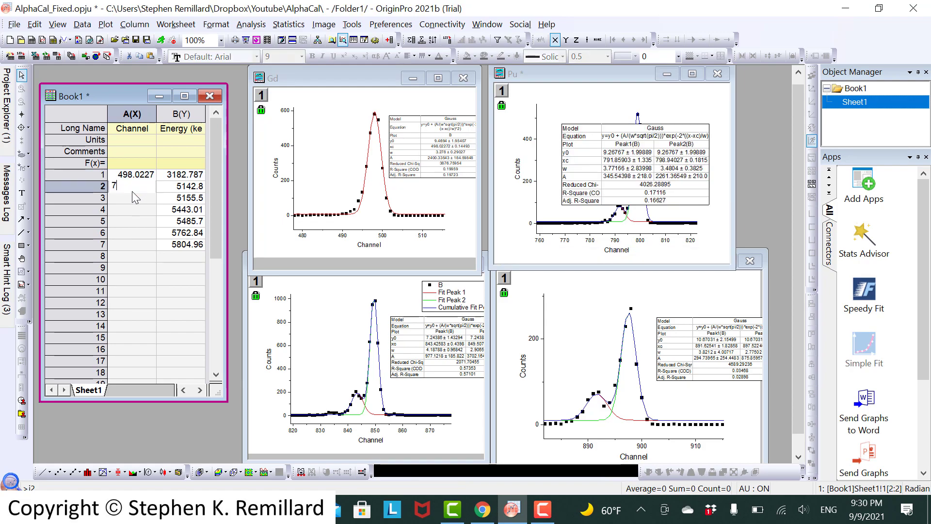
Enter fitted channel values 91.8 and 91.62 into Book1's Channel column.
{"action": "type", "text": "91.85"}
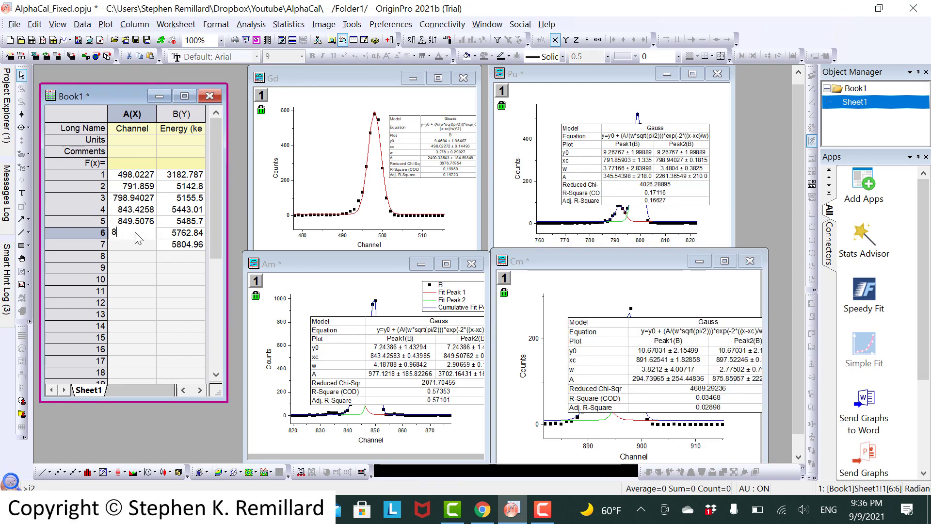
{"action": "type", "text": "91.62"}
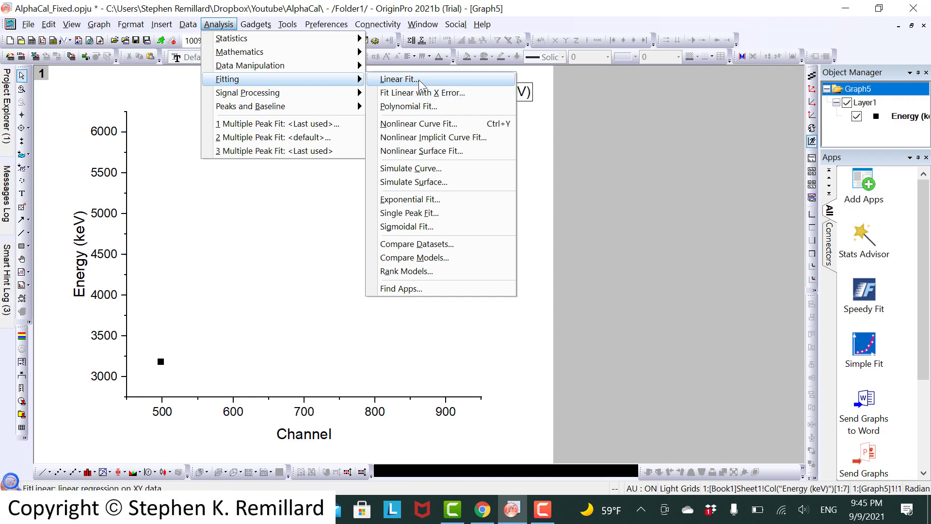
Linear-fit energy versus channel, giving slope 6.55476 and intercept -76.90334.
{"action": "left_click", "coordinate": [398, 78]}
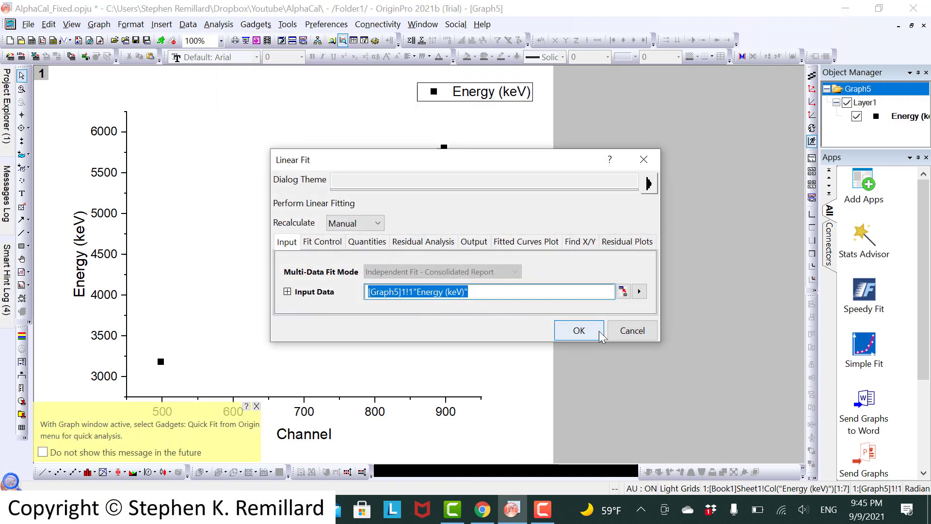
{"action": "left_click", "coordinate": [577, 330]}
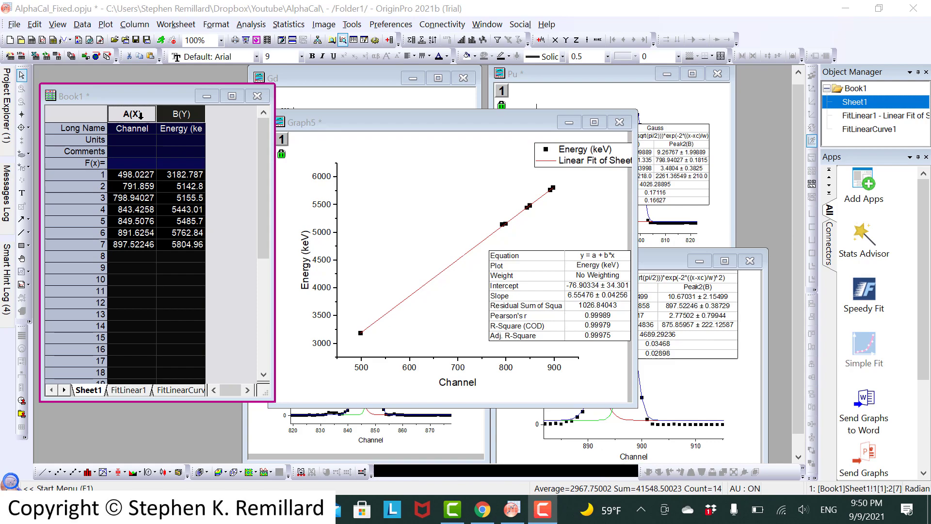
Bring the fitted Graph5 forward, then switch to SIMNRA.
{"action": "left_click", "coordinate": [234, 125]}
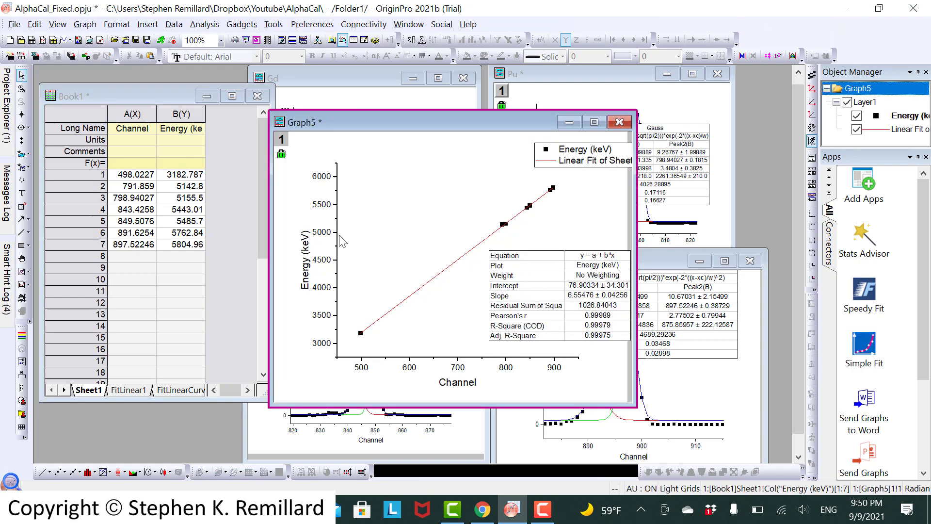
{"action": "mouse_move", "coordinate": [535, 380]}
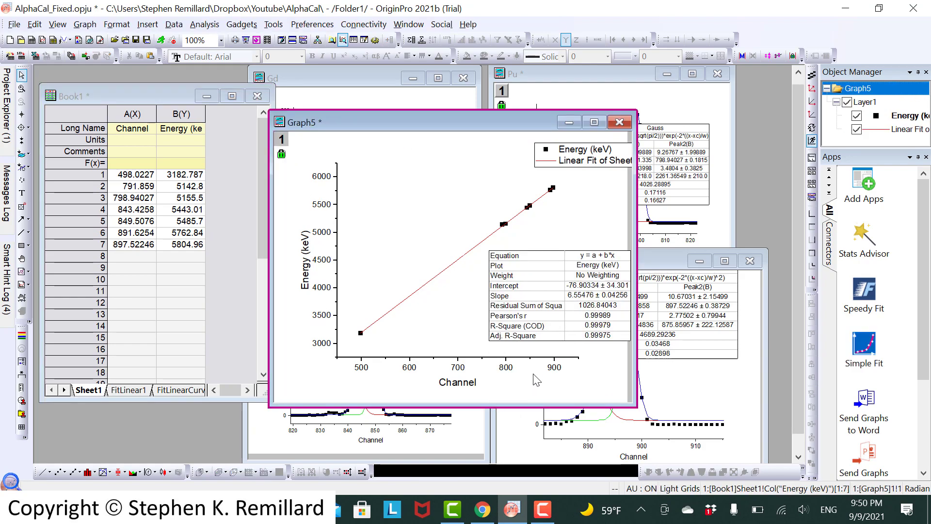
{"action": "mouse_move", "coordinate": [513, 382]}
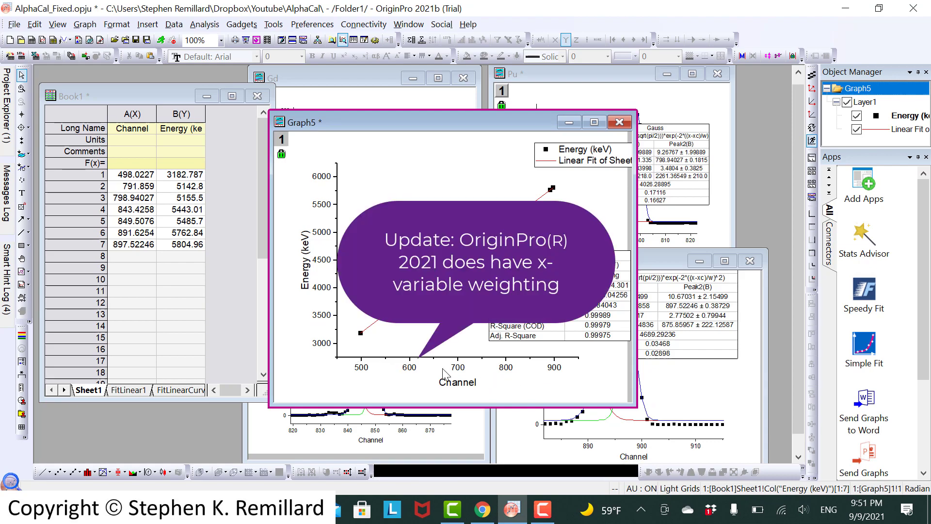
{"action": "mouse_move", "coordinate": [555, 395]}
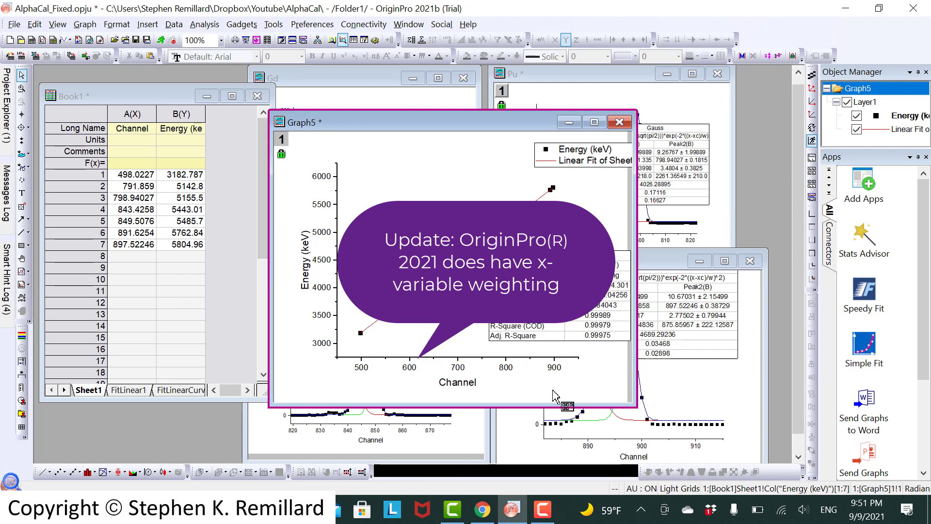
{"action": "mouse_move", "coordinate": [440, 373]}
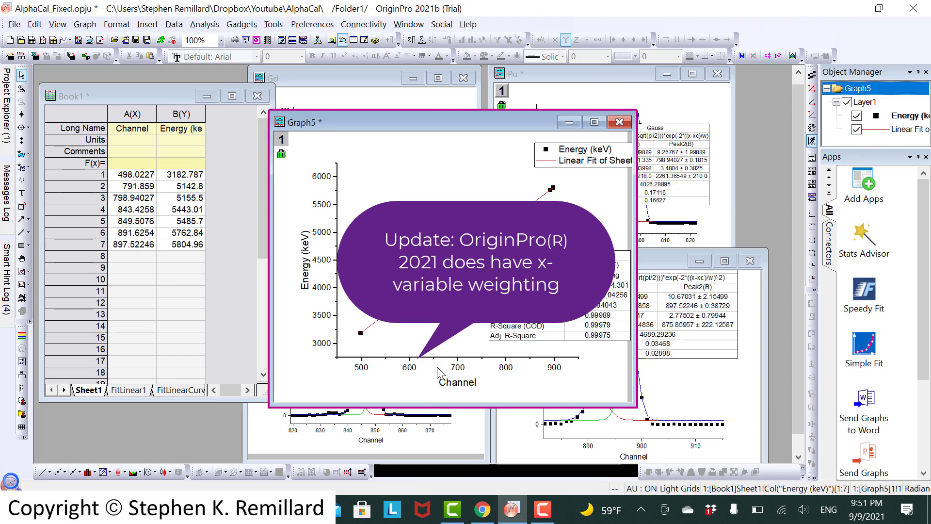
{"action": "mouse_move", "coordinate": [445, 371]}
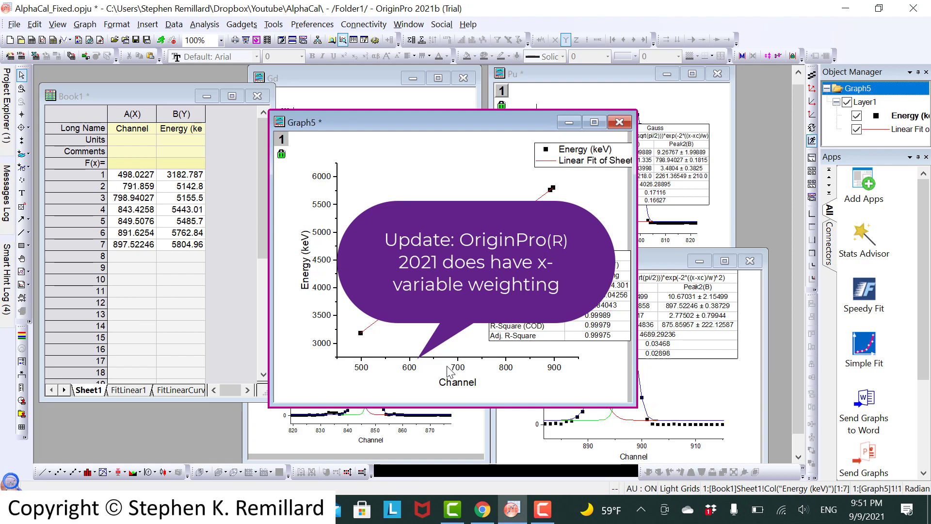
{"action": "left_click", "coordinate": [593, 122]}
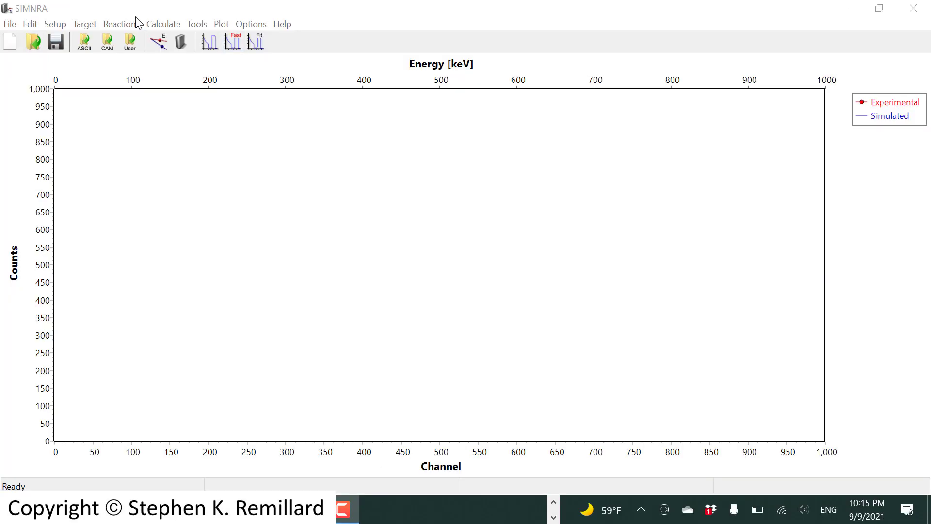
Enter the fitted calibration in the experiment setup: offset -76.903 keV, 6.55476 keV per channel.
{"action": "left_click", "coordinate": [54, 24]}
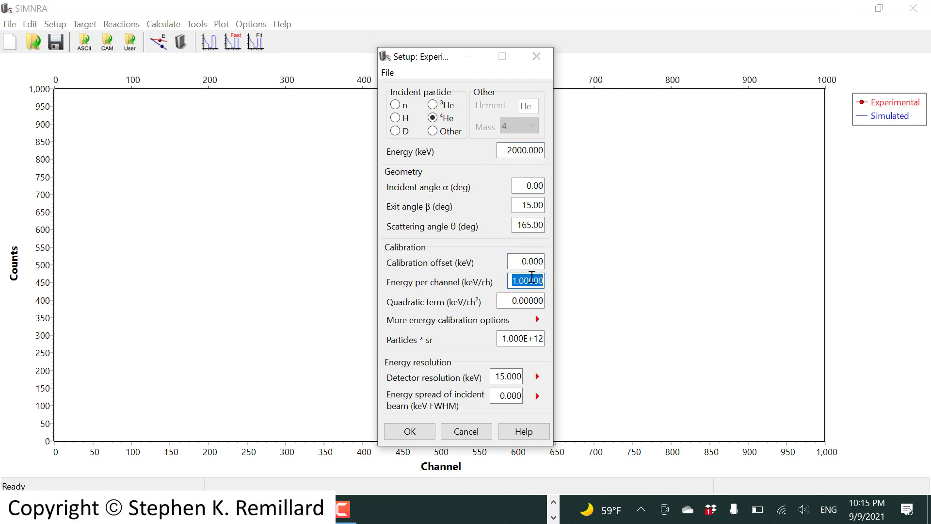
{"action": "left_click", "coordinate": [499, 510]}
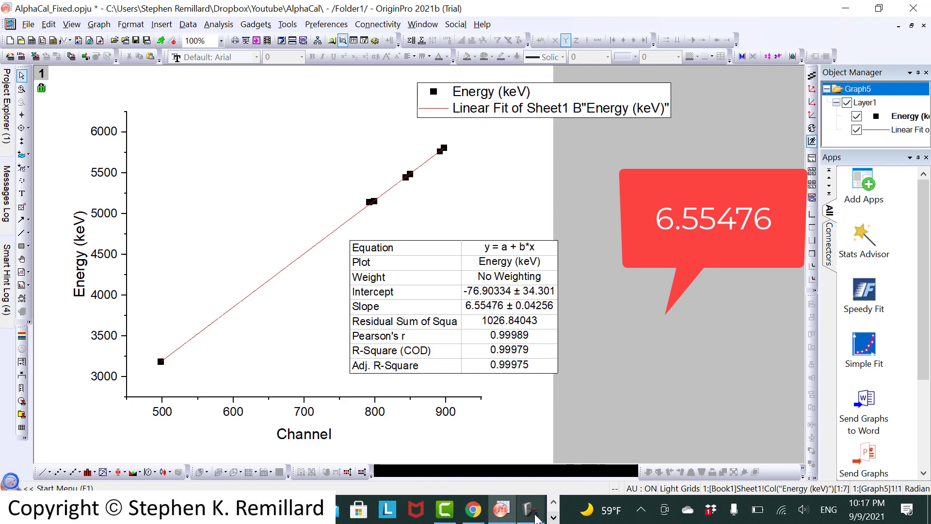
{"action": "left_click", "coordinate": [530, 509]}
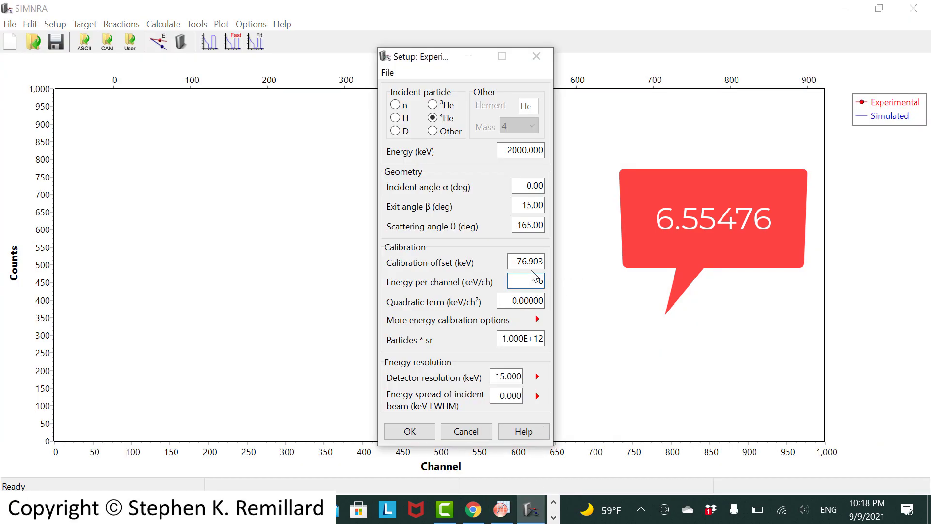
{"action": "type", "text": "6.55476"}
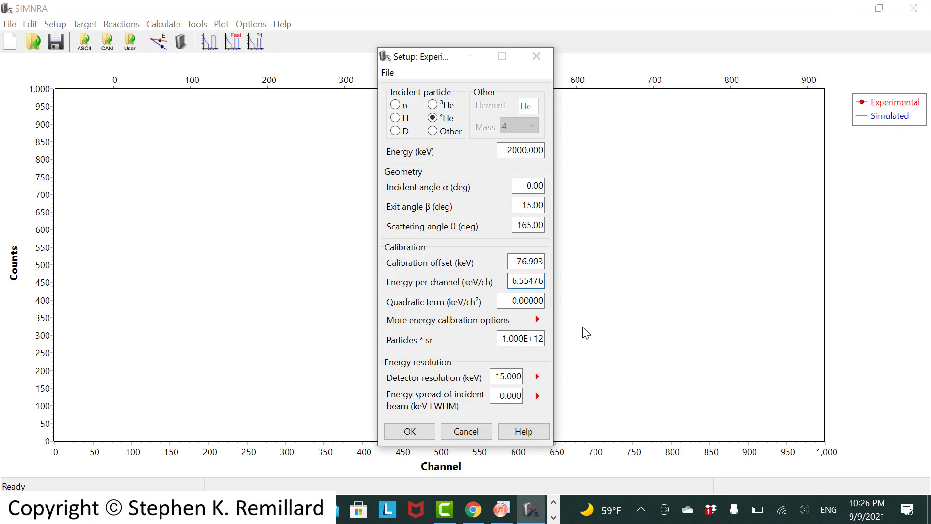
{"action": "left_click", "coordinate": [525, 280]}
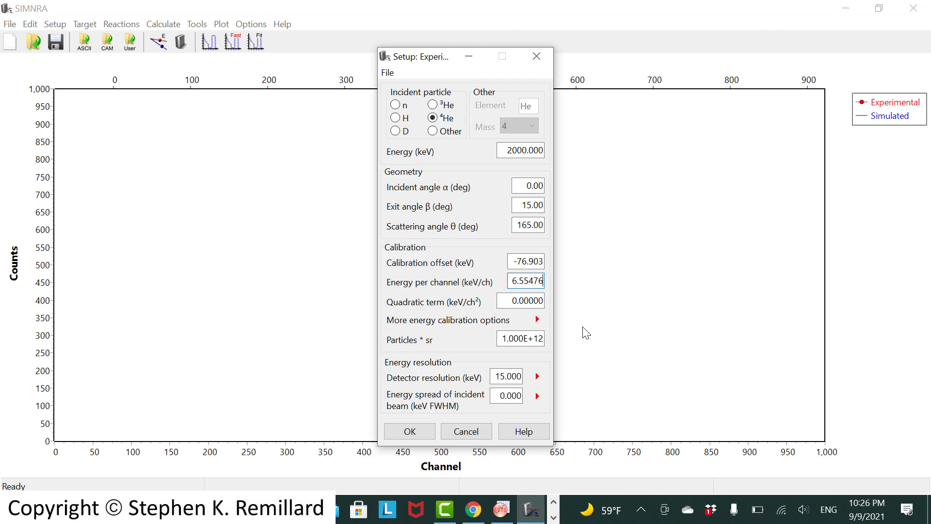
{"action": "mouse_move", "coordinate": [513, 135]}
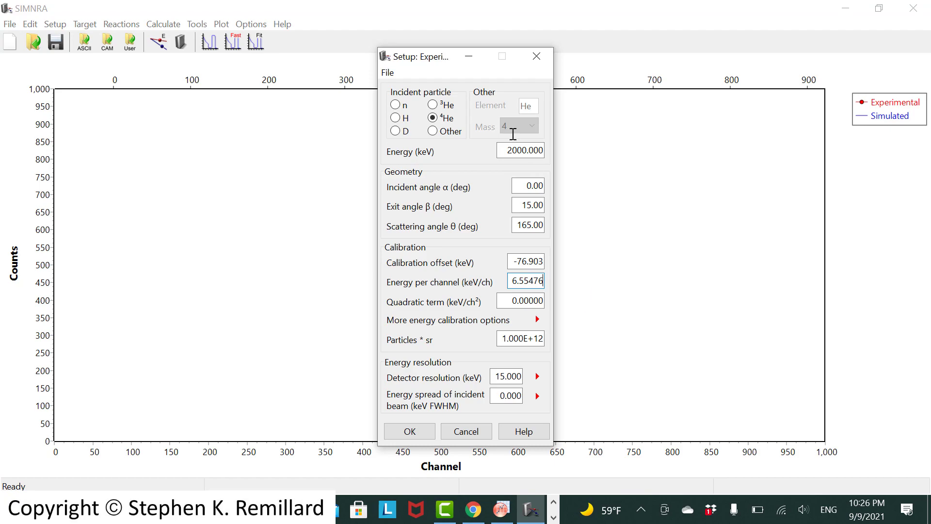
{"action": "mouse_move", "coordinate": [416, 16]}
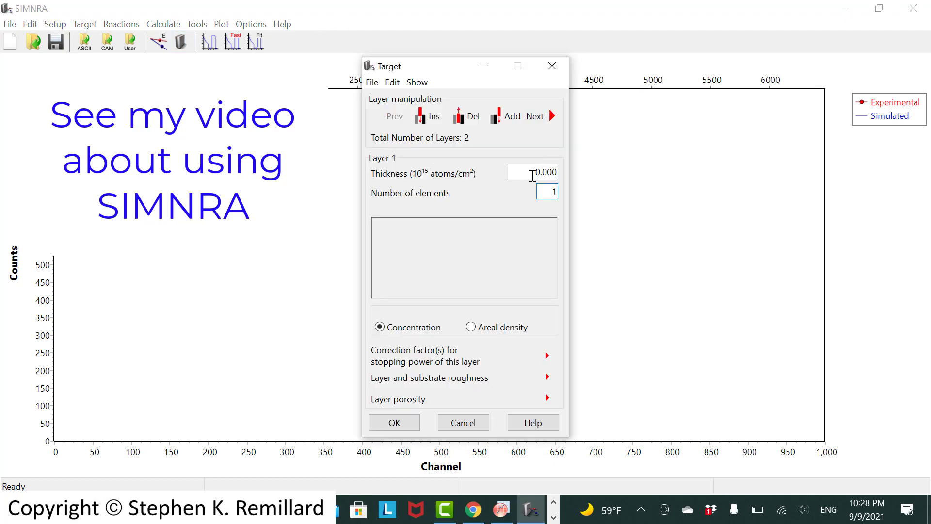
Define an Au layer over a Mg 0.5 / O 0.5 layer, accept Rutherford reactions, and simulate.
{"action": "left_click", "coordinate": [532, 171]}
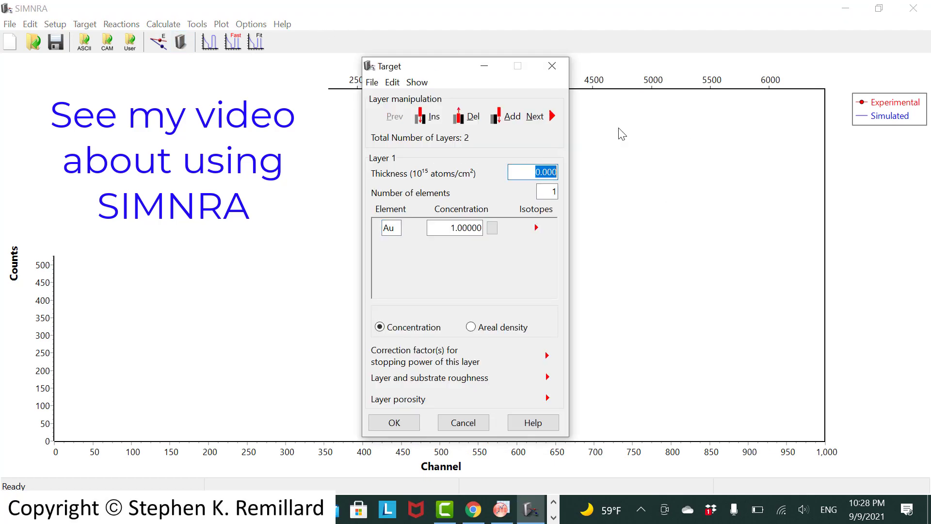
{"action": "left_click", "coordinate": [534, 115]}
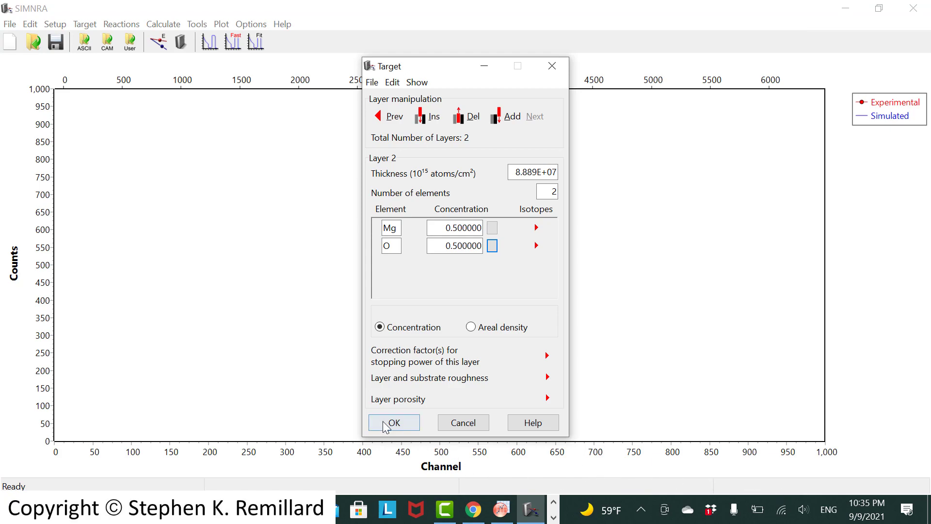
{"action": "left_click", "coordinate": [393, 423]}
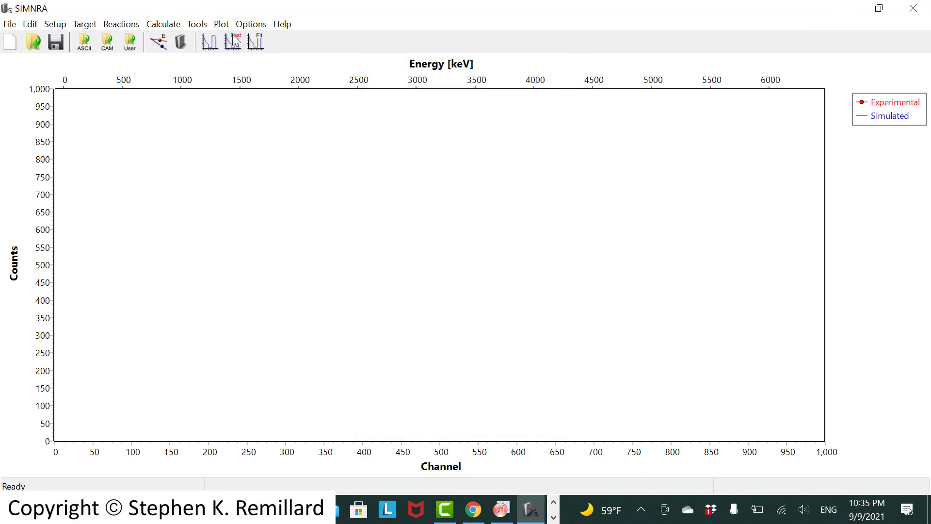
{"action": "left_click", "coordinate": [233, 42]}
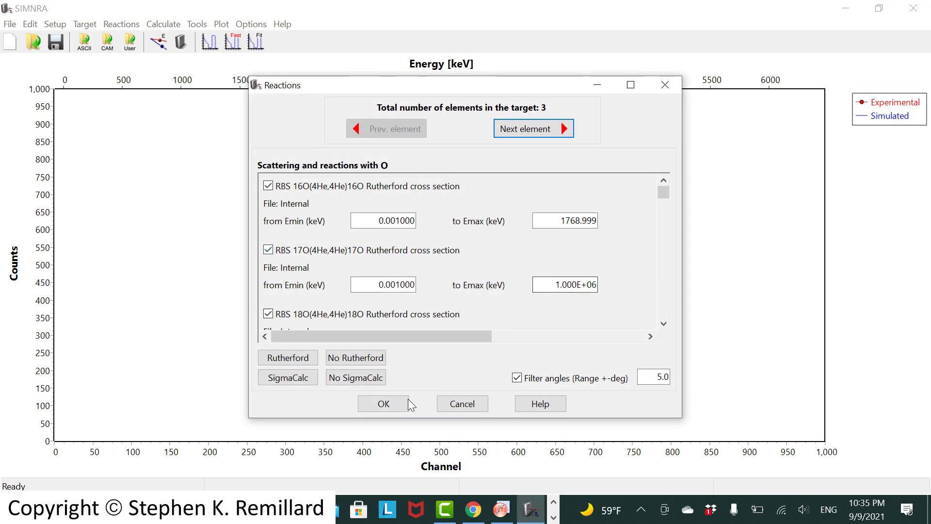
{"action": "left_click", "coordinate": [383, 403]}
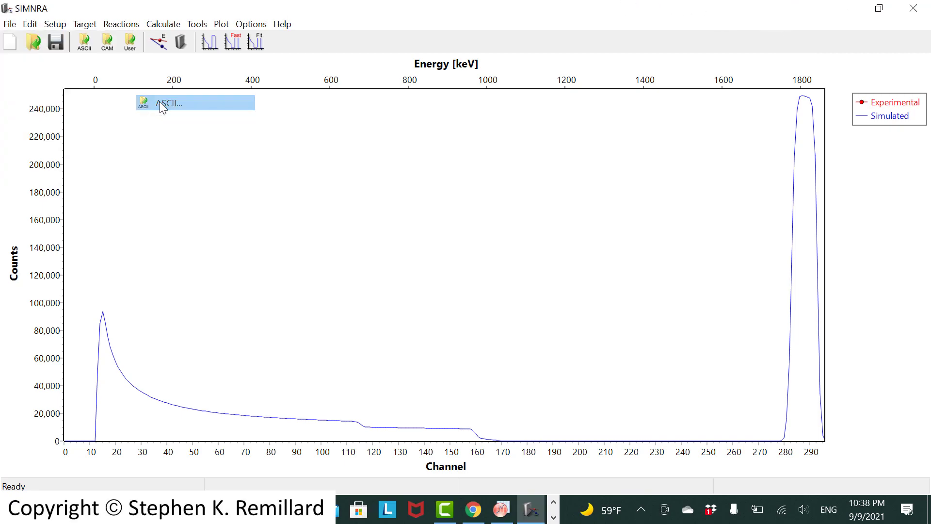
Import the Gold-2 afternoon ASCII spectrum and set the counts axis maximum to 20,000.
{"action": "left_click", "coordinate": [168, 102]}
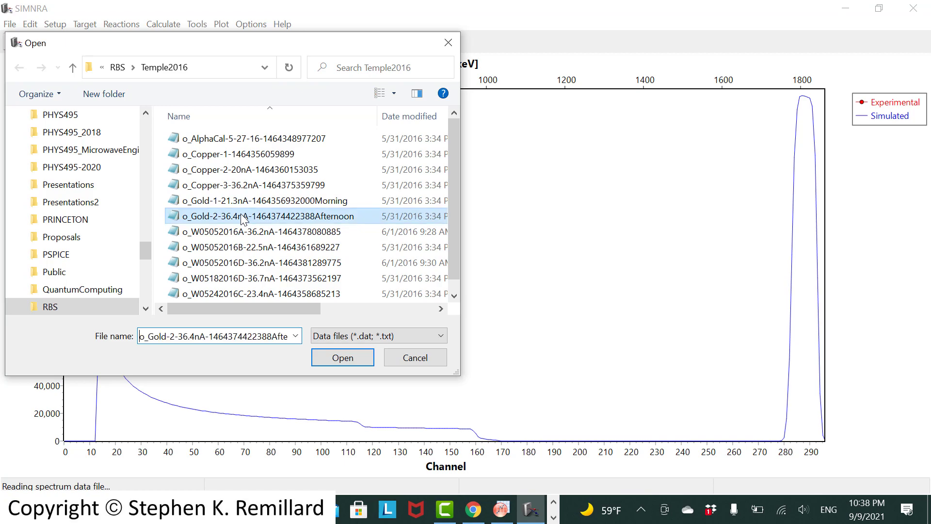
{"action": "left_click", "coordinate": [342, 357]}
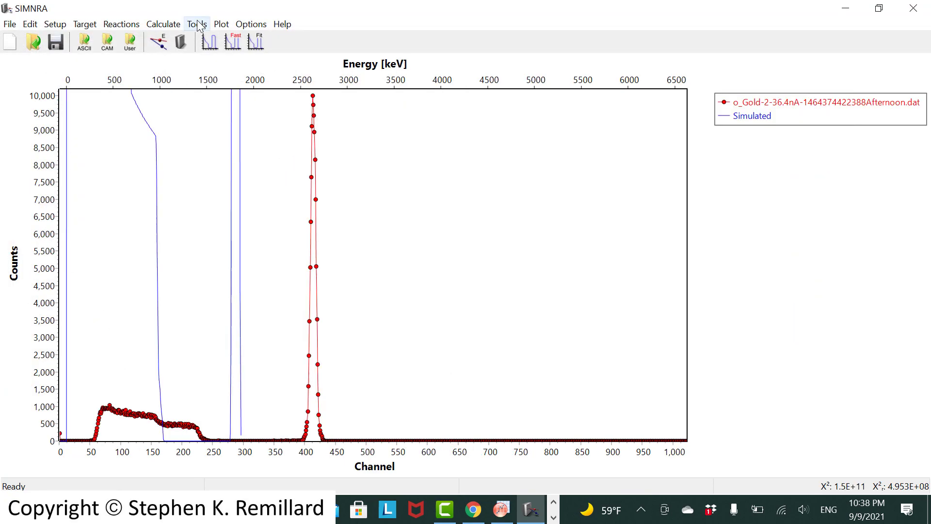
{"action": "left_click", "coordinate": [221, 23]}
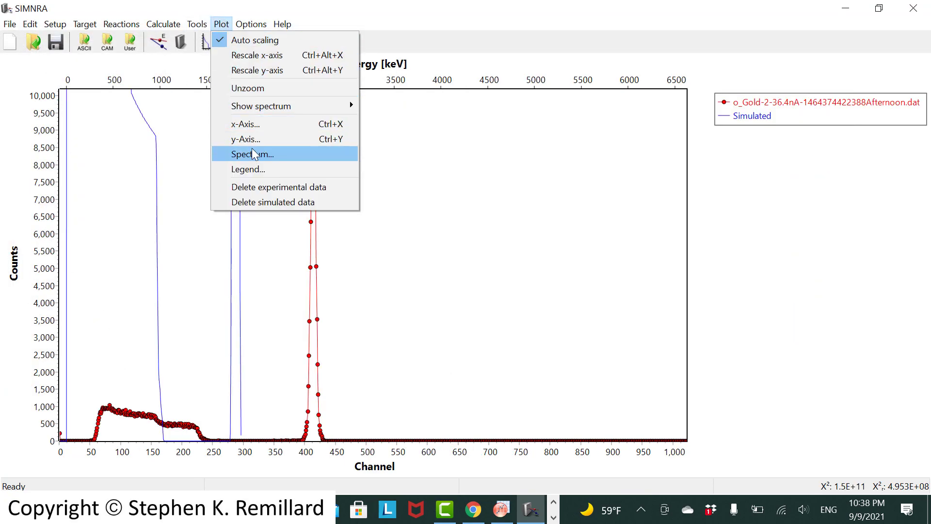
{"action": "left_click", "coordinate": [246, 140]}
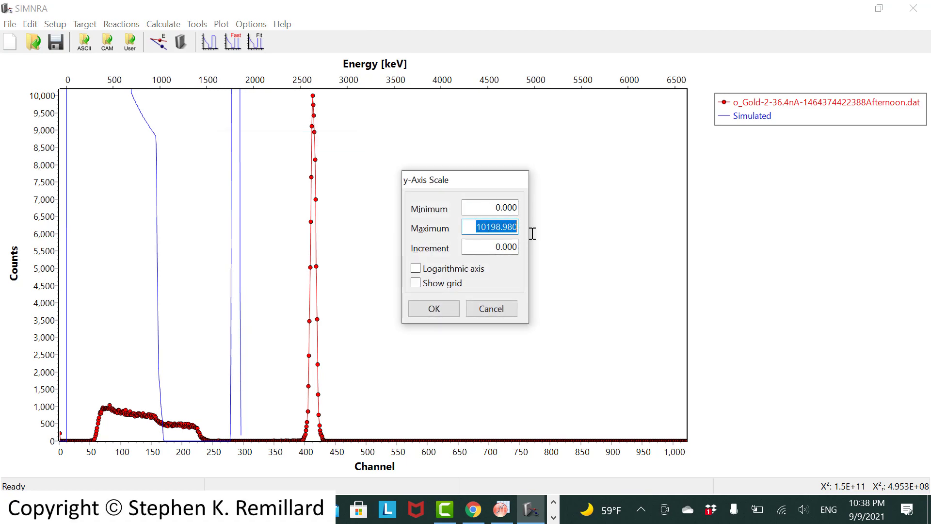
{"action": "type", "text": "2000"}
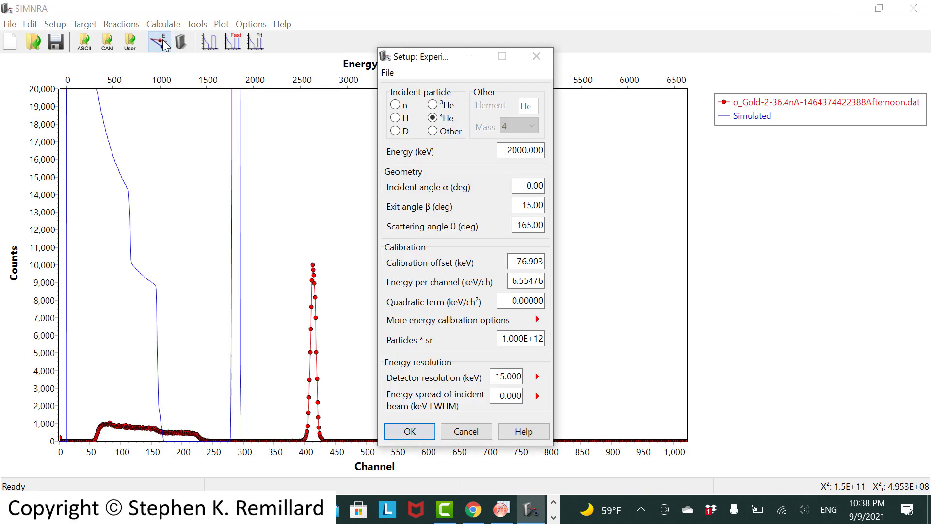
Set beam energy 2900 keV and 7.000E+10 particles·sr, recalculate, and limit channels to 450.
{"action": "left_click", "coordinate": [408, 431]}
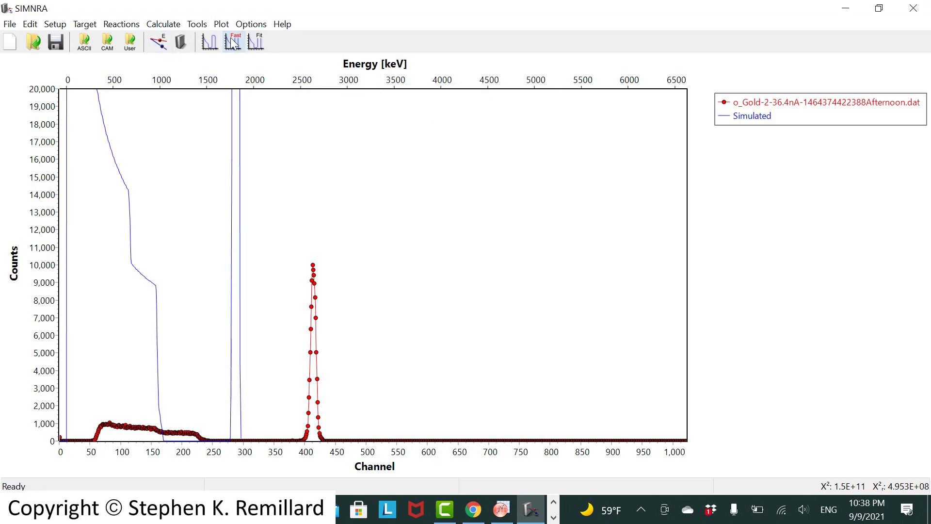
{"action": "left_click", "coordinate": [55, 24]}
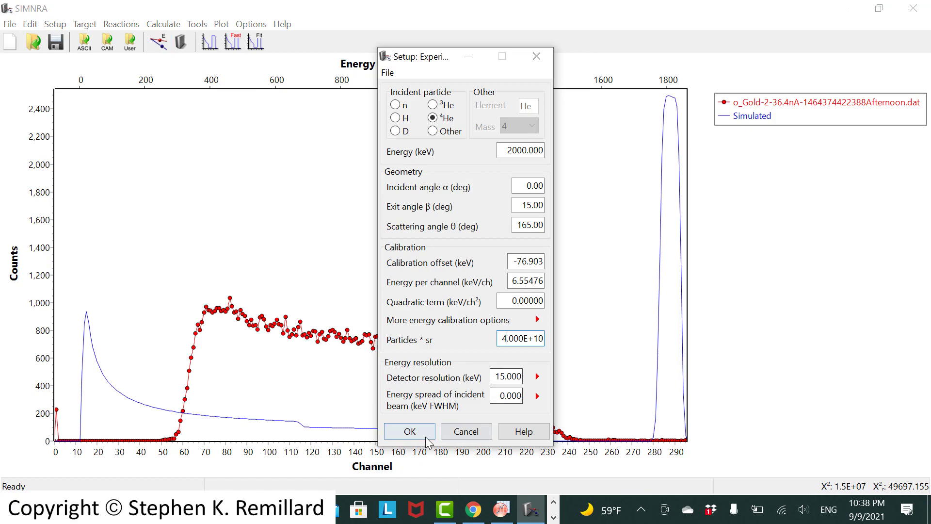
{"action": "left_click", "coordinate": [408, 431]}
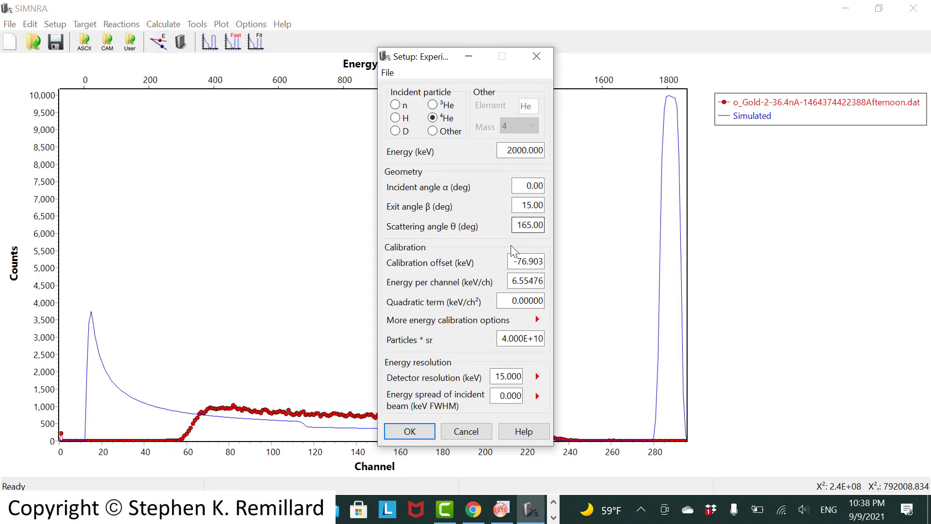
{"action": "left_click", "coordinate": [521, 151]}
{"action": "type", "text": "2900.000"}
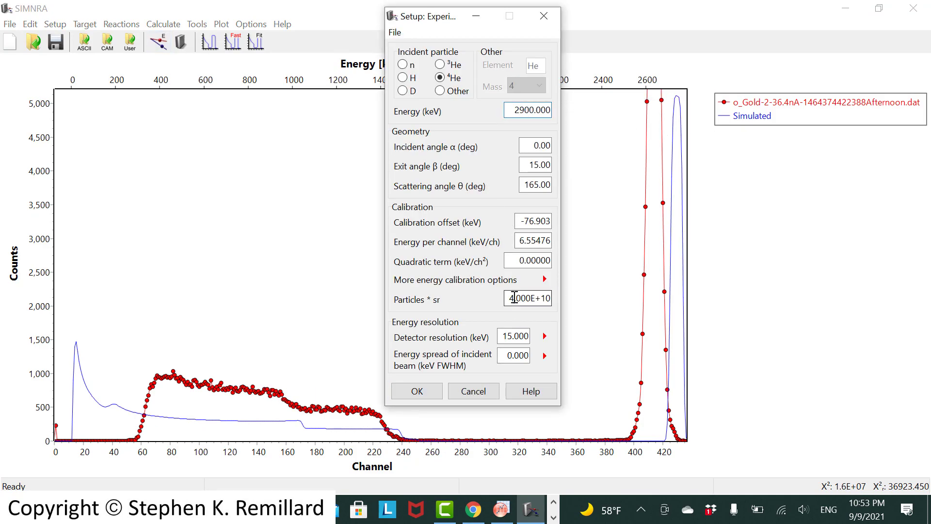
{"action": "left_click", "coordinate": [416, 391]}
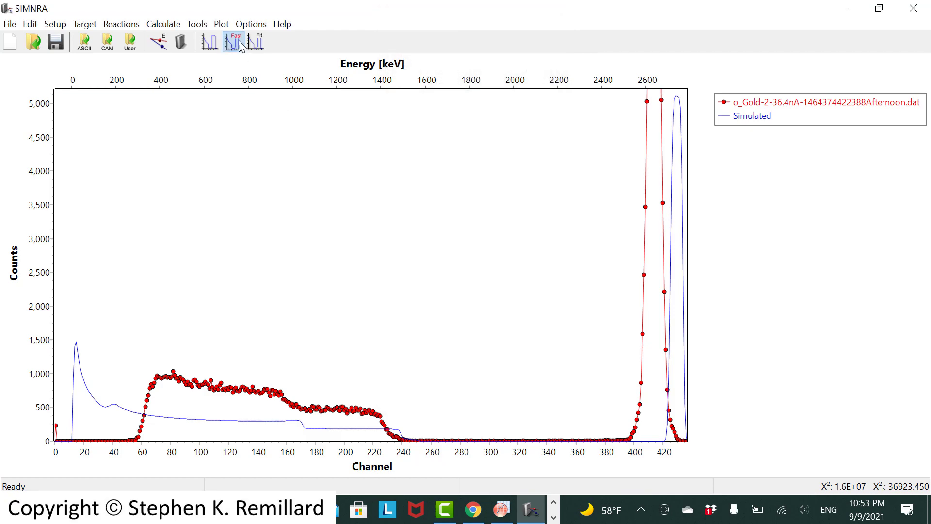
{"action": "left_click", "coordinate": [220, 24]}
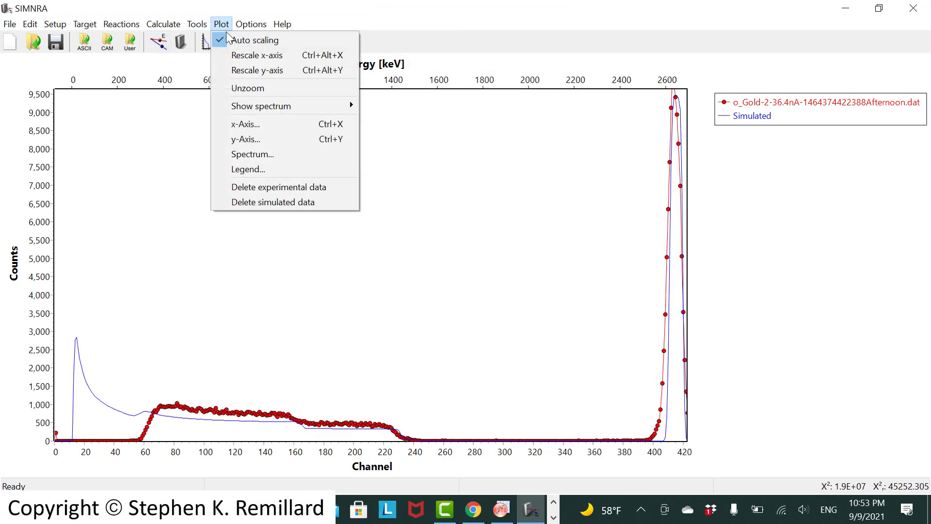
{"action": "left_click", "coordinate": [246, 124]}
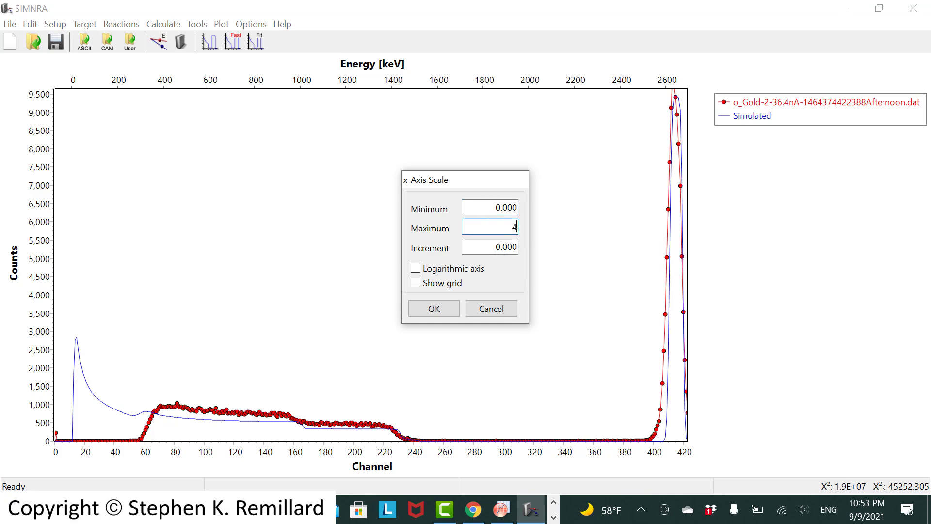
{"action": "left_click", "coordinate": [433, 308]}
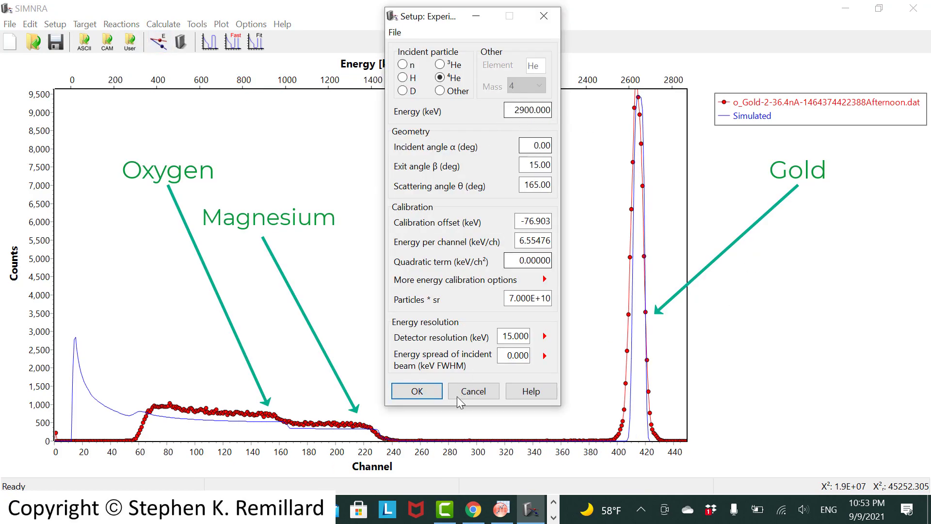
{"action": "left_click", "coordinate": [416, 391]}
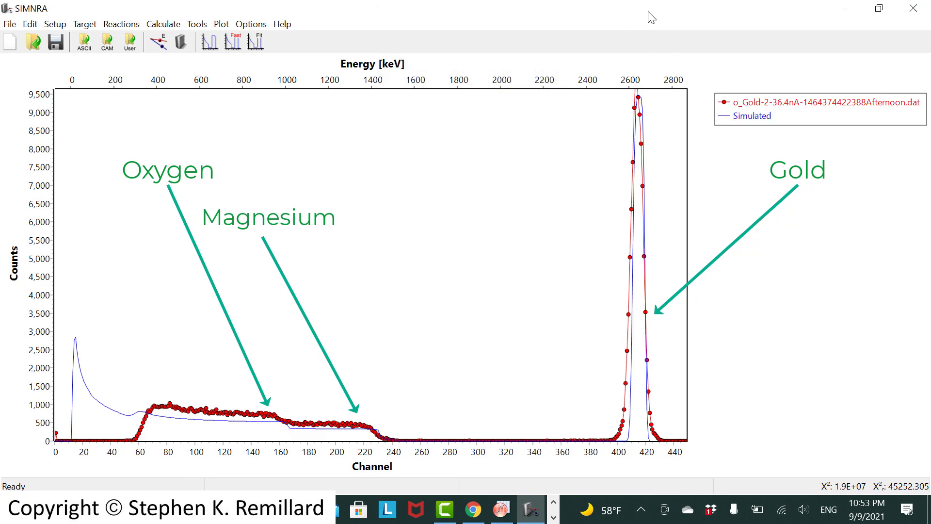
{"action": "mouse_move", "coordinate": [831, 35]}
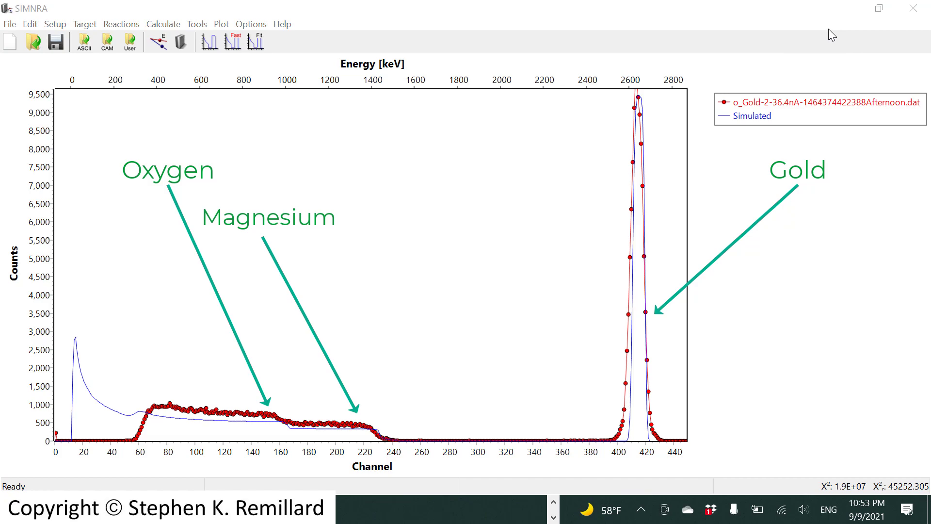